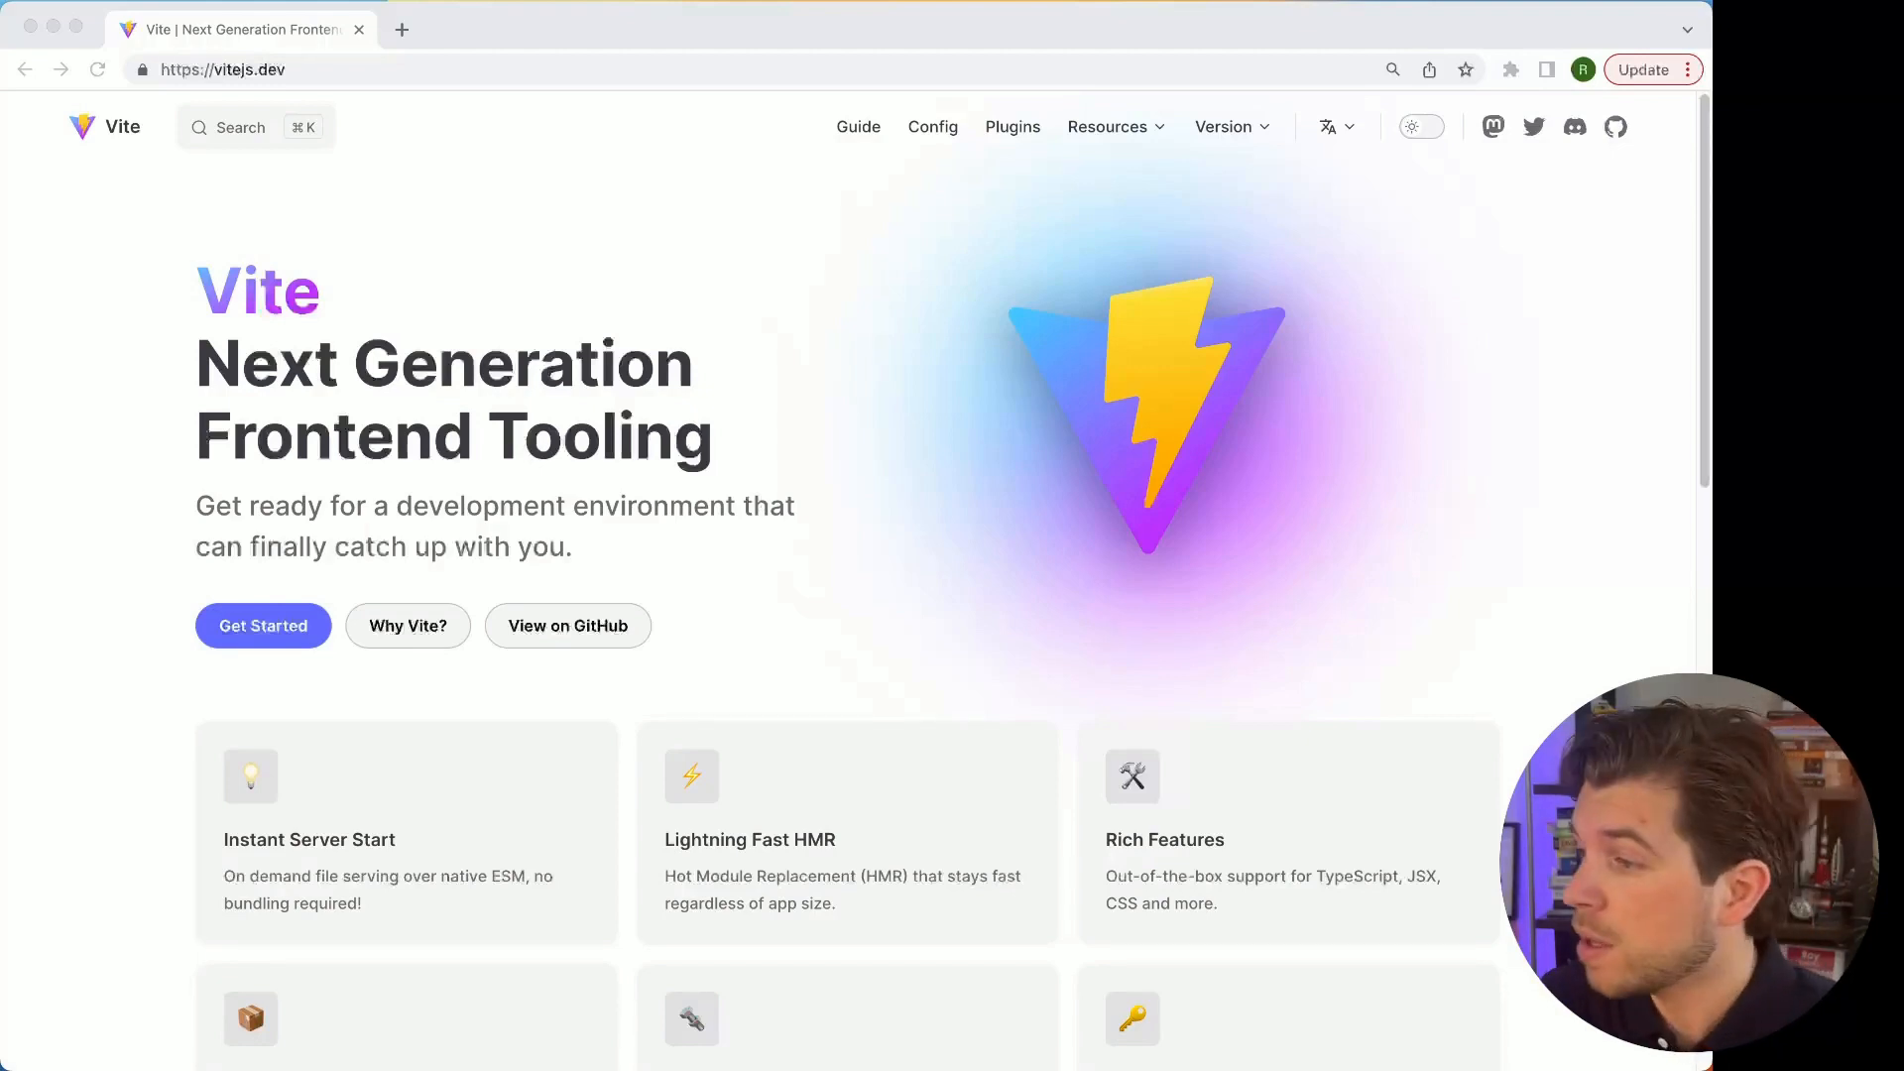
- Run npm create vite@latest, keep the name vite-project, and pick React with TypeScript
scroll(down, 3)
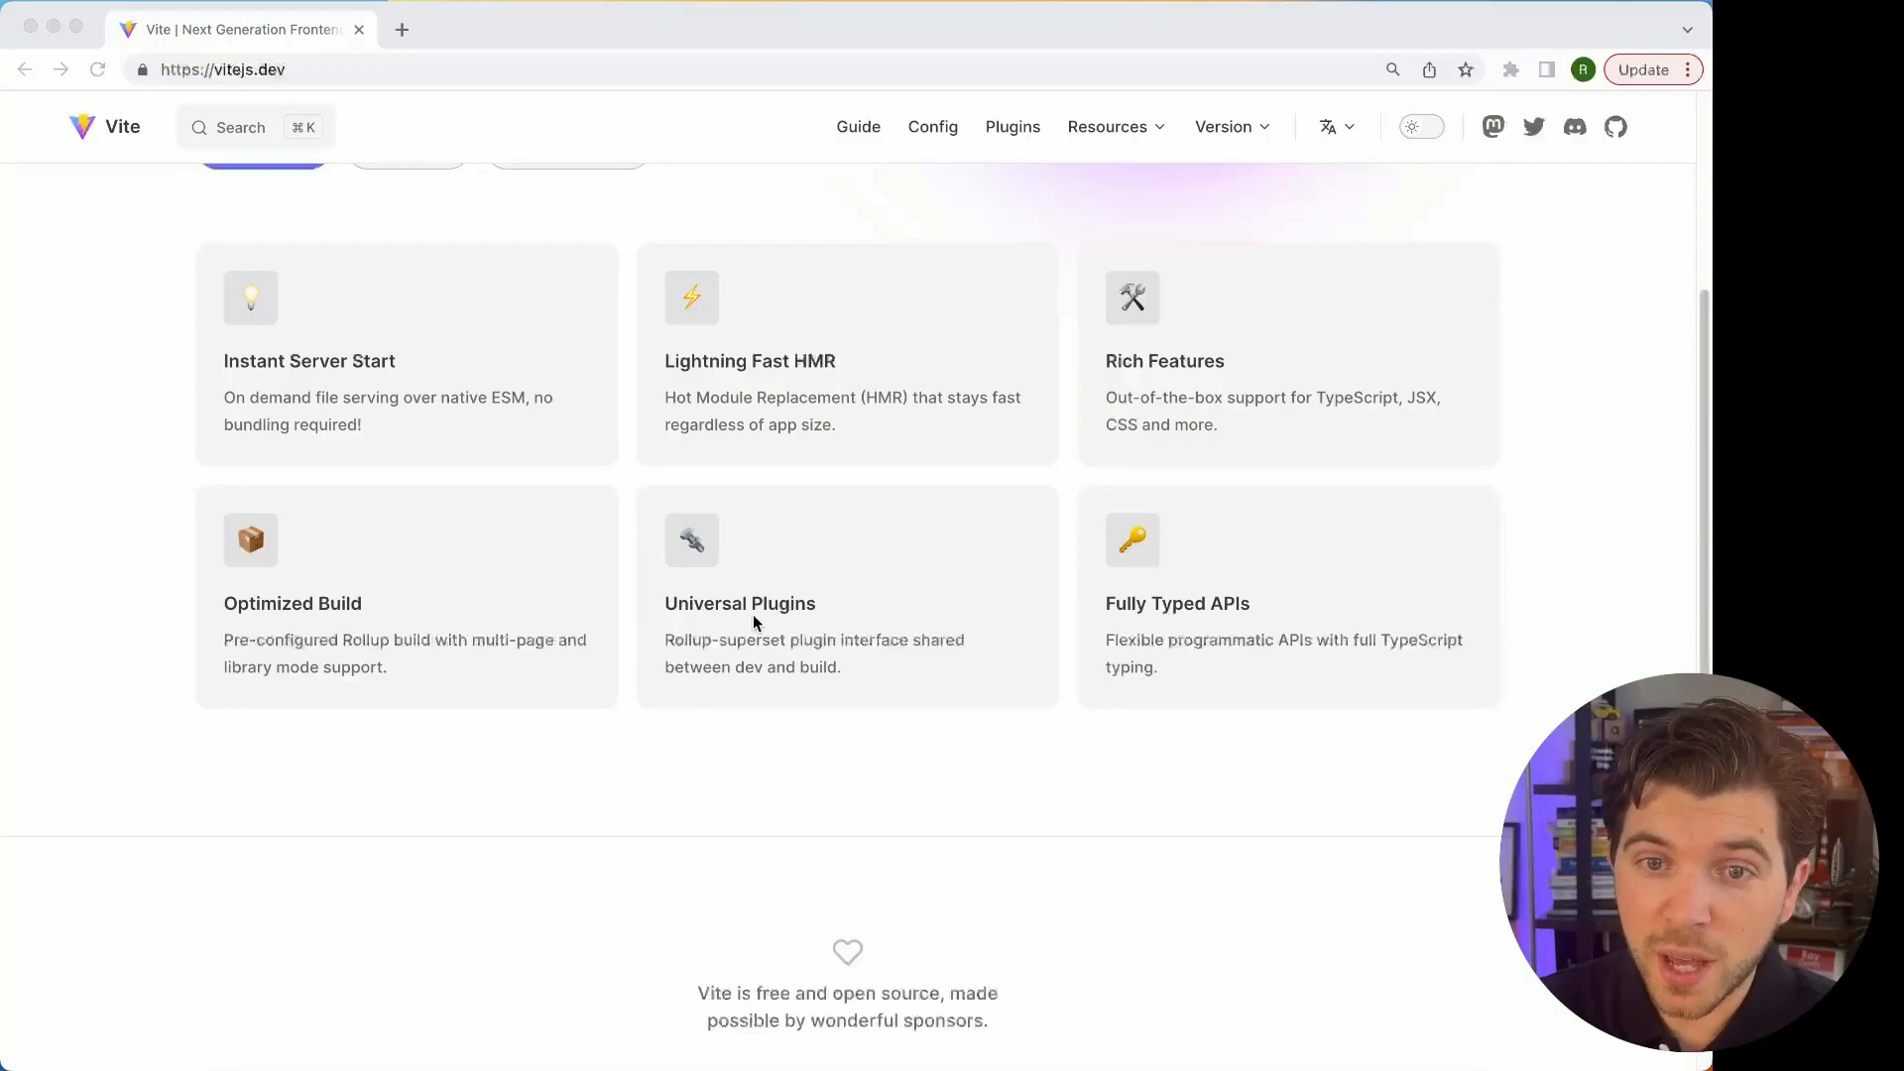
mouse_move(729, 432)
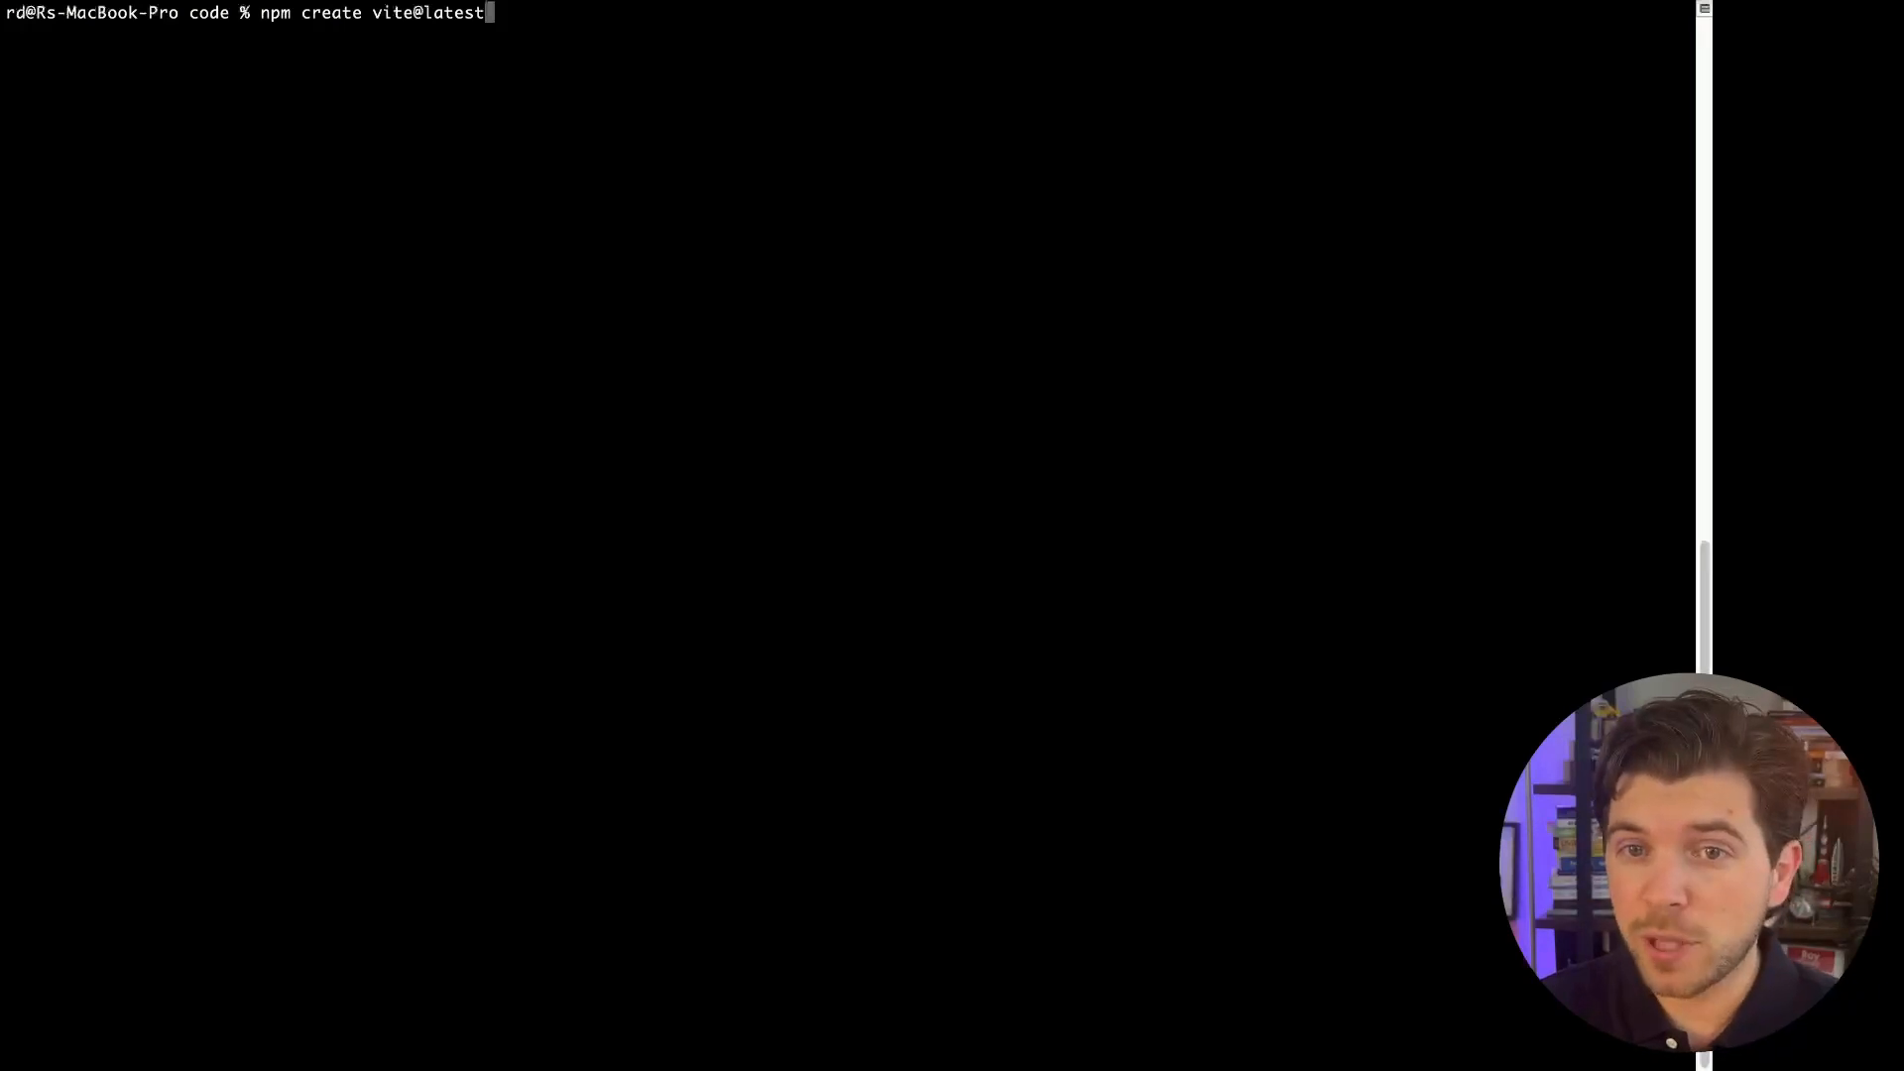
key(Return)
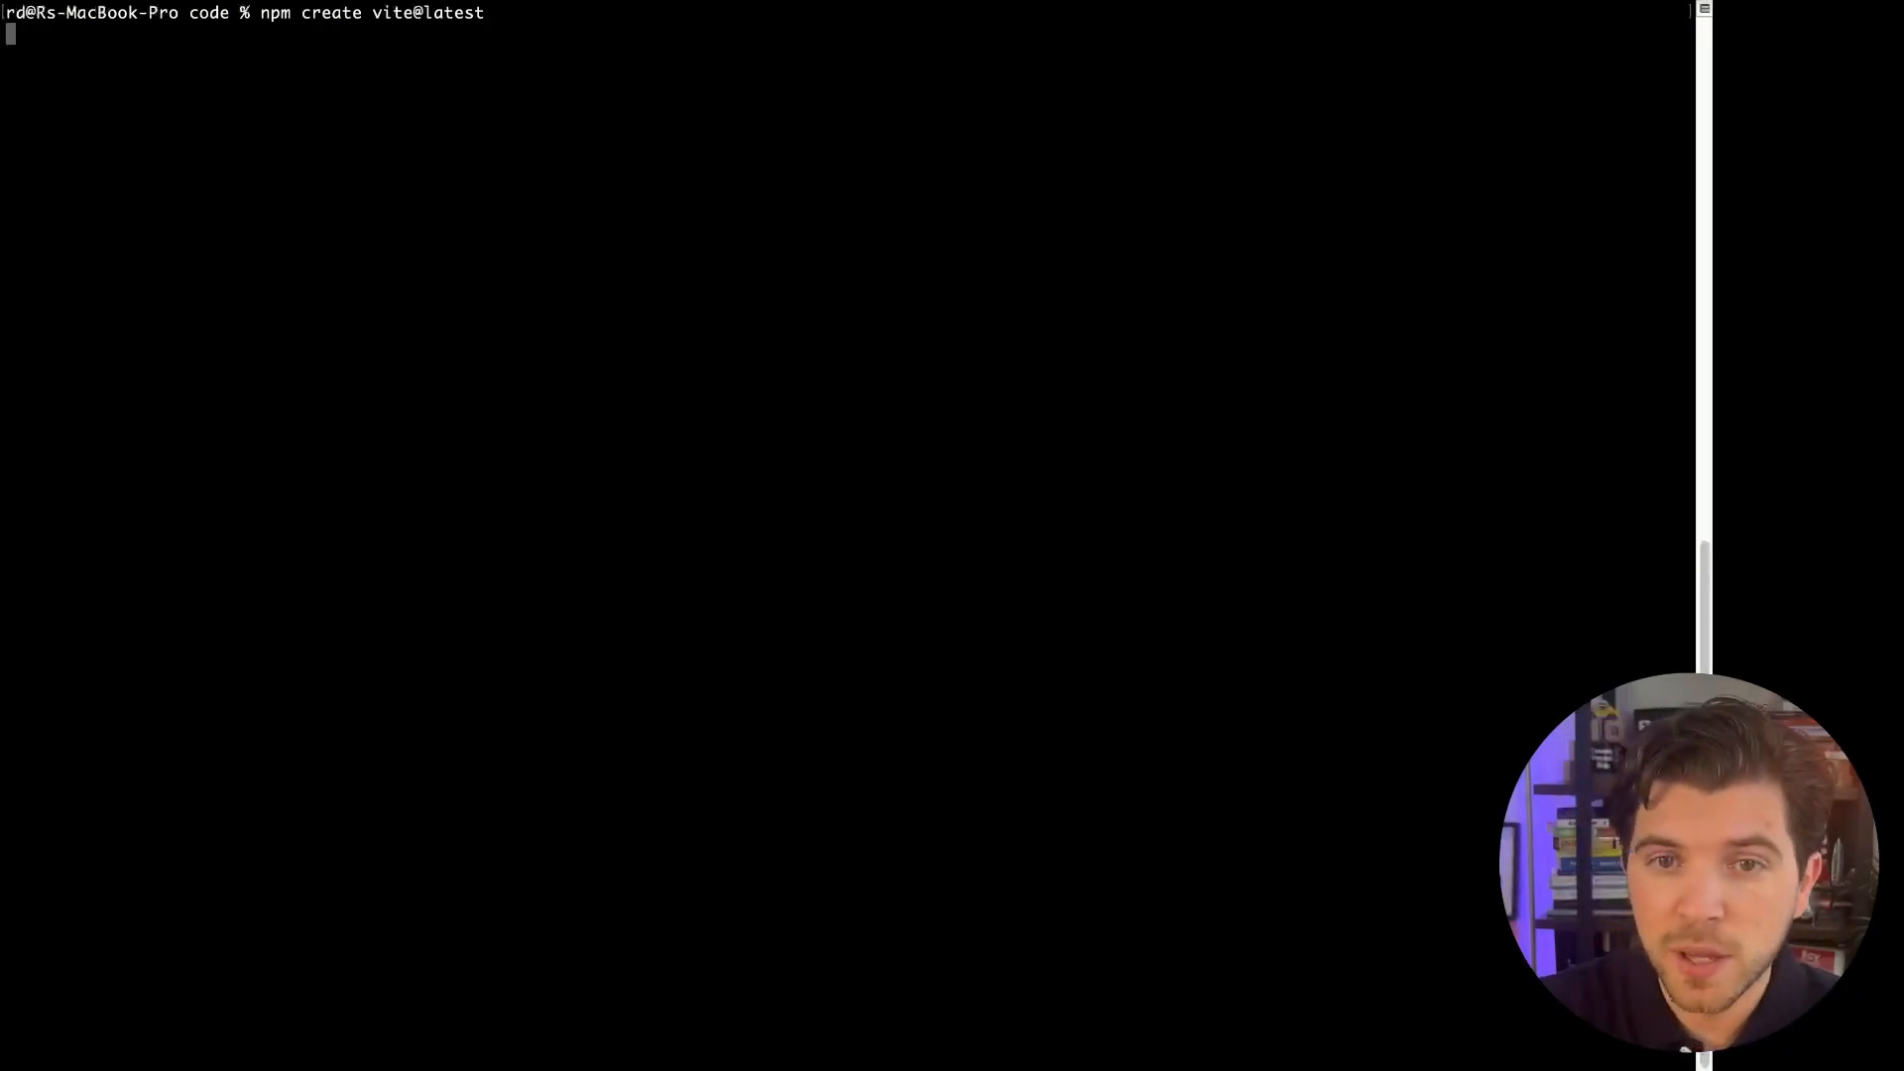
key(Return)
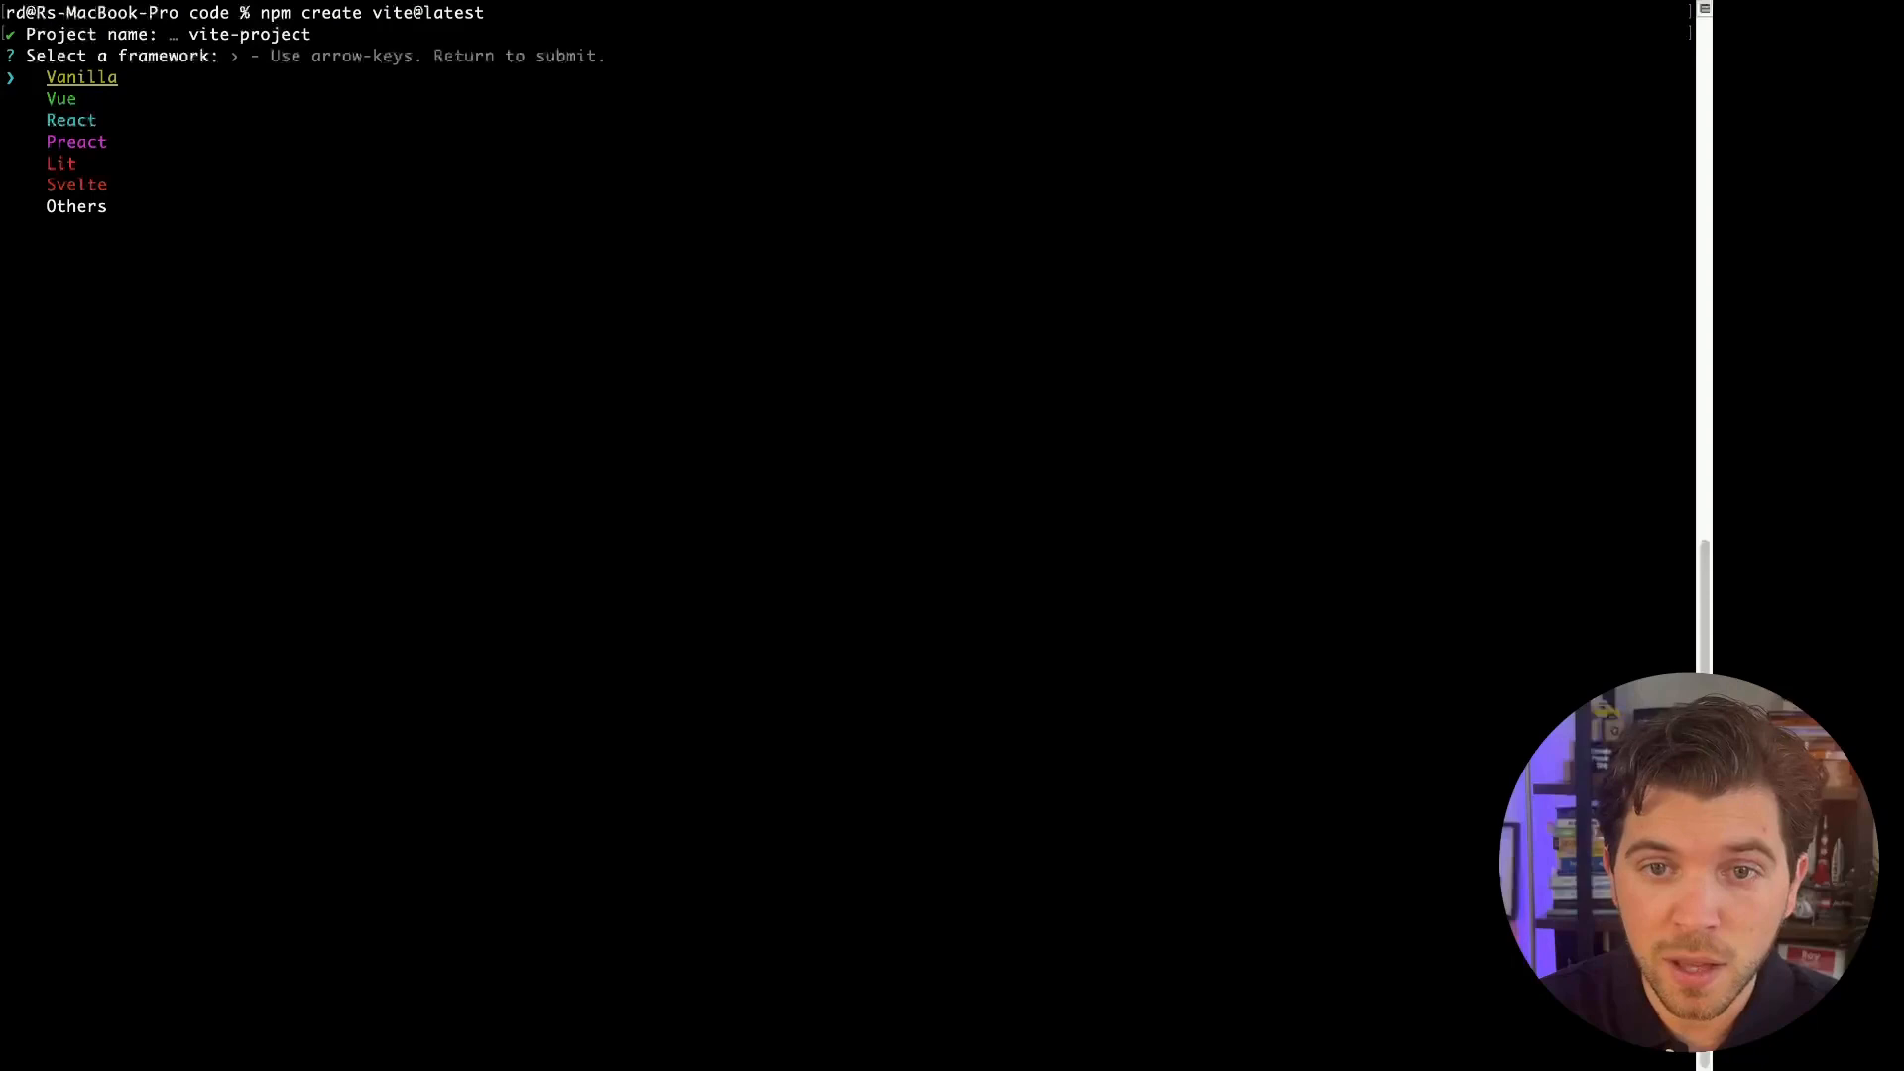
key(down)
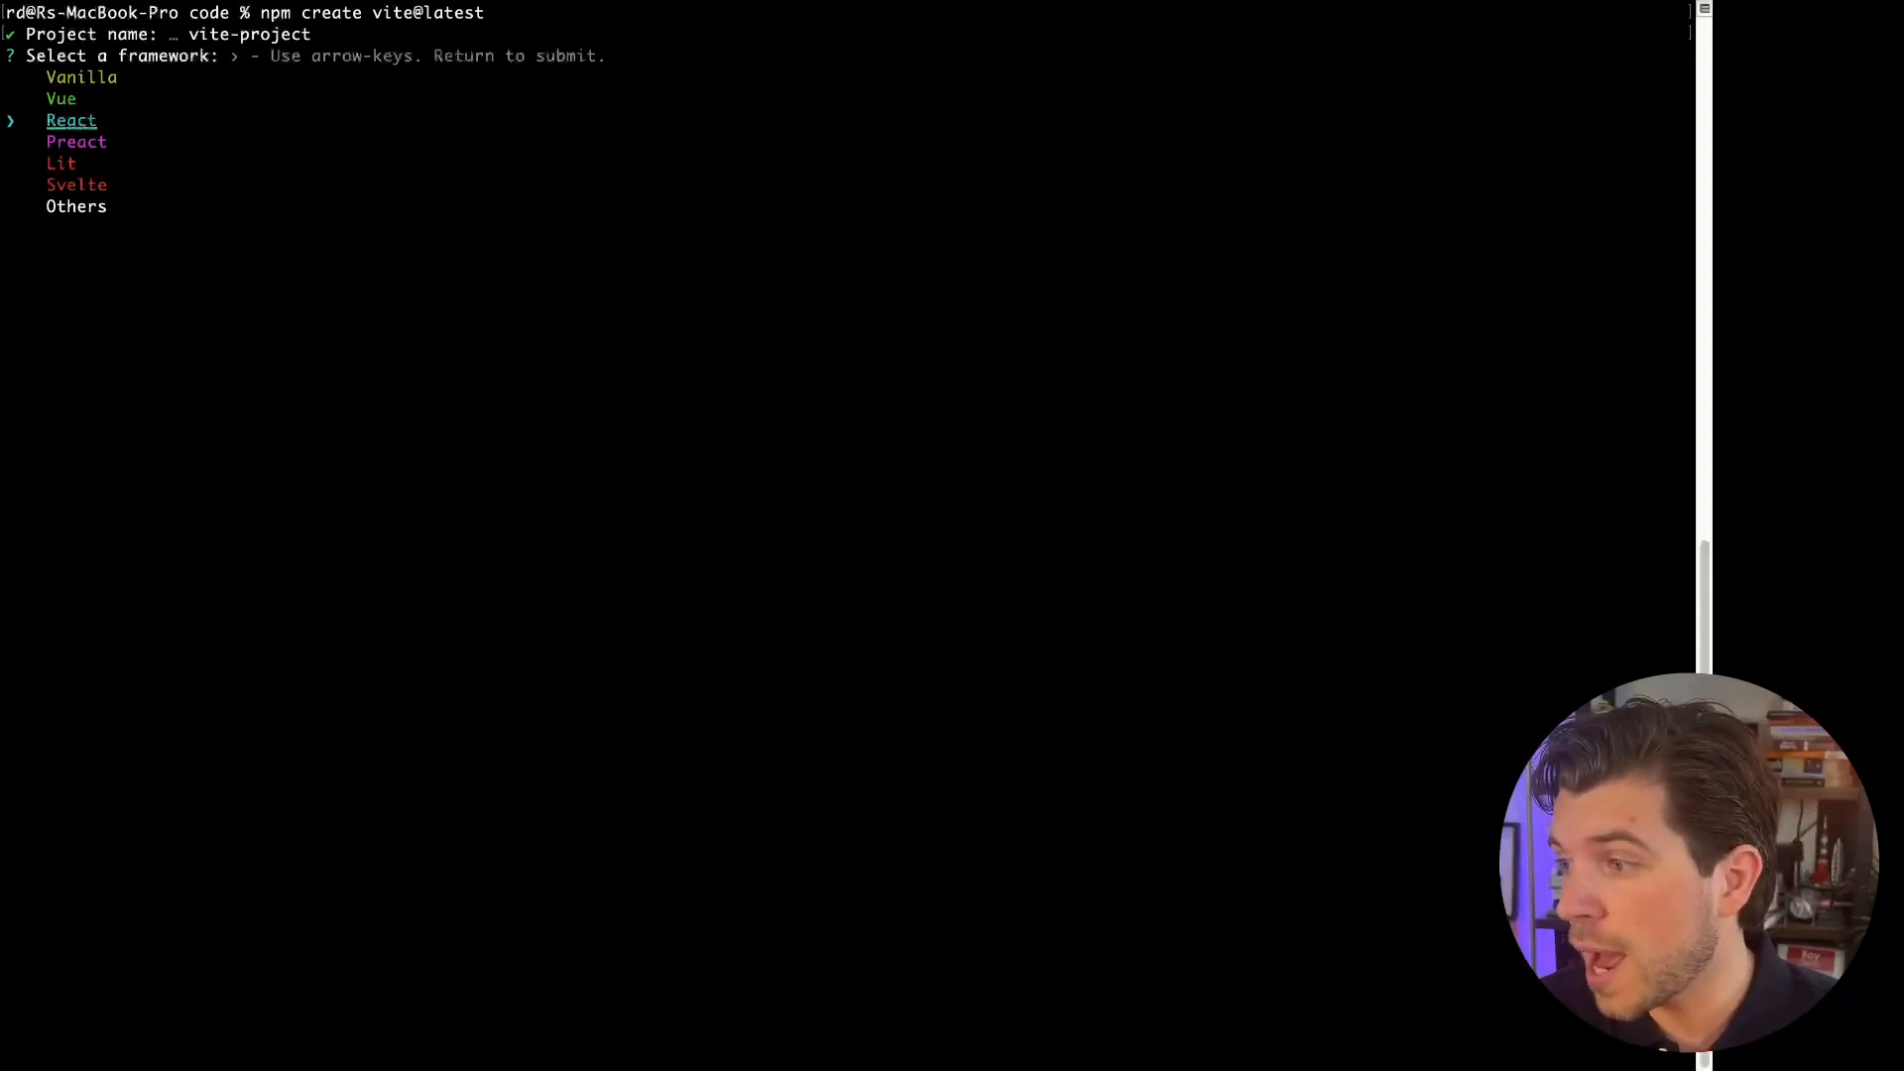
key(down)
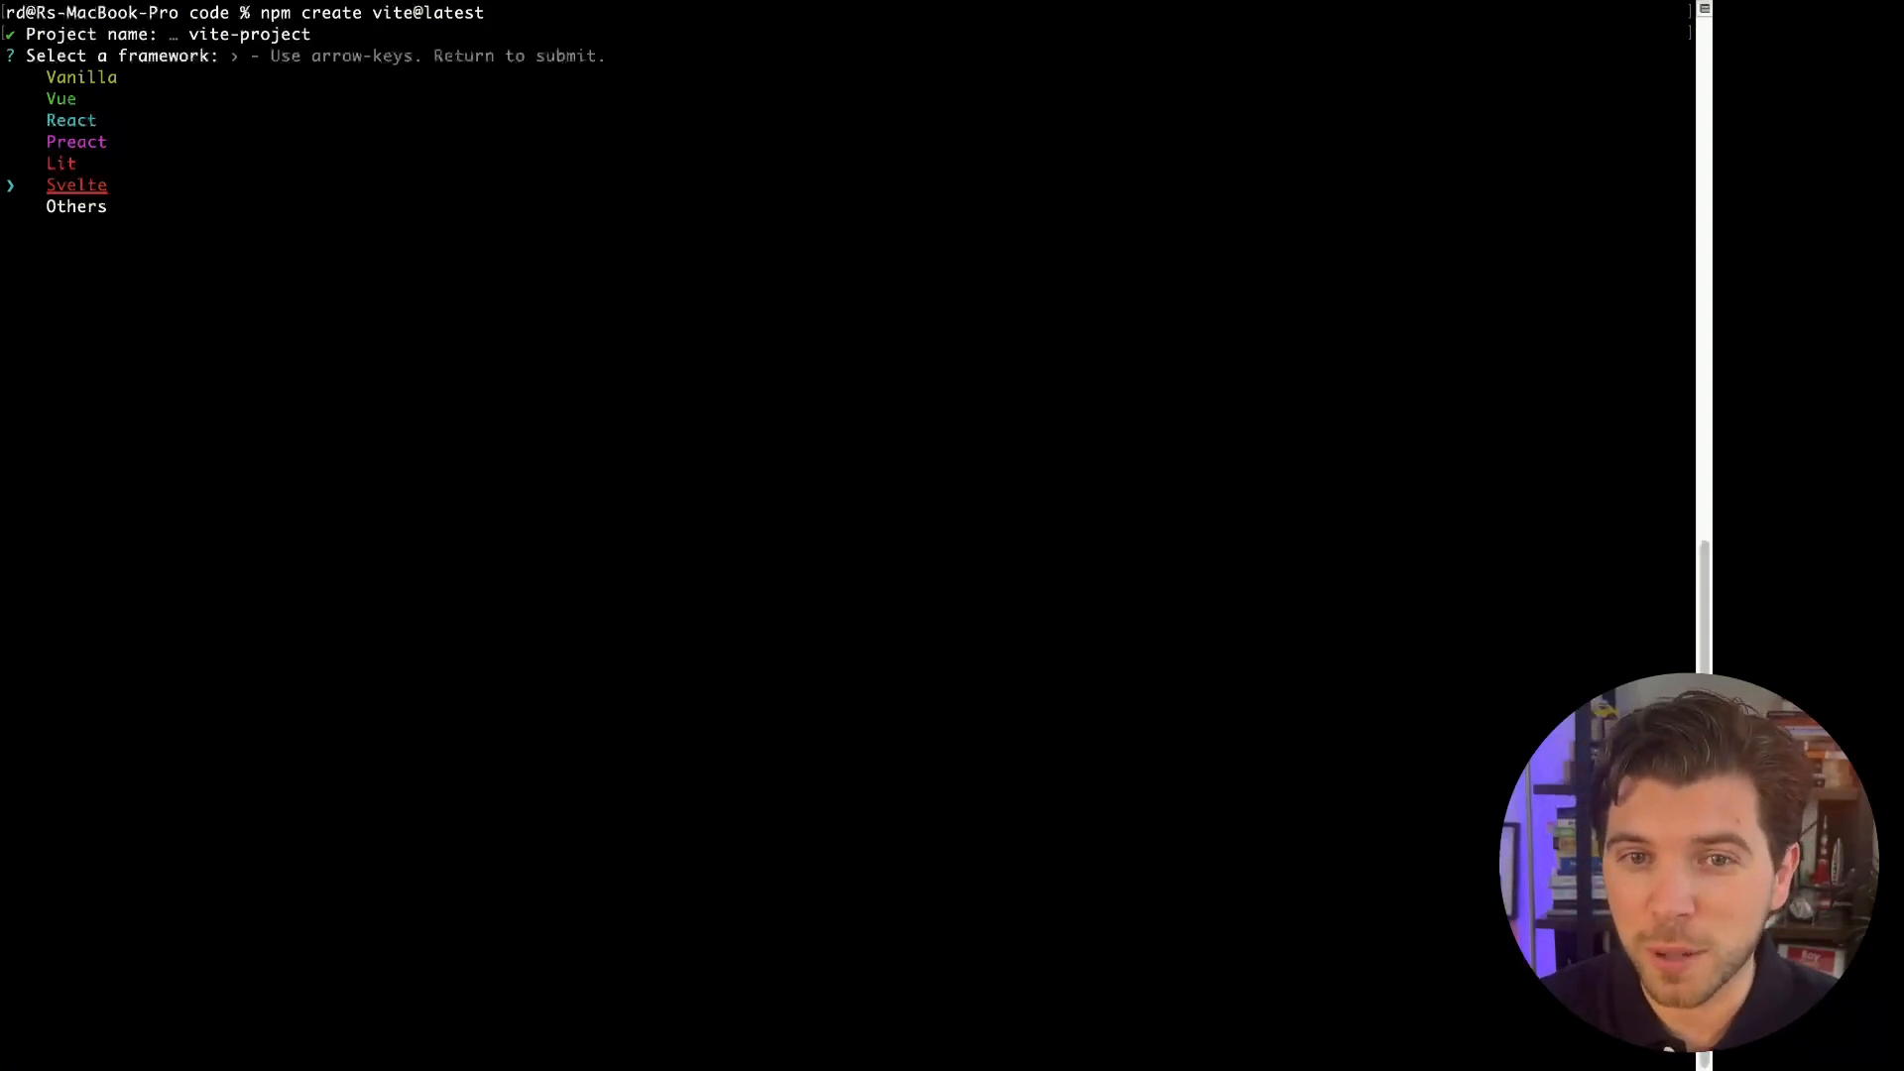
key(up)
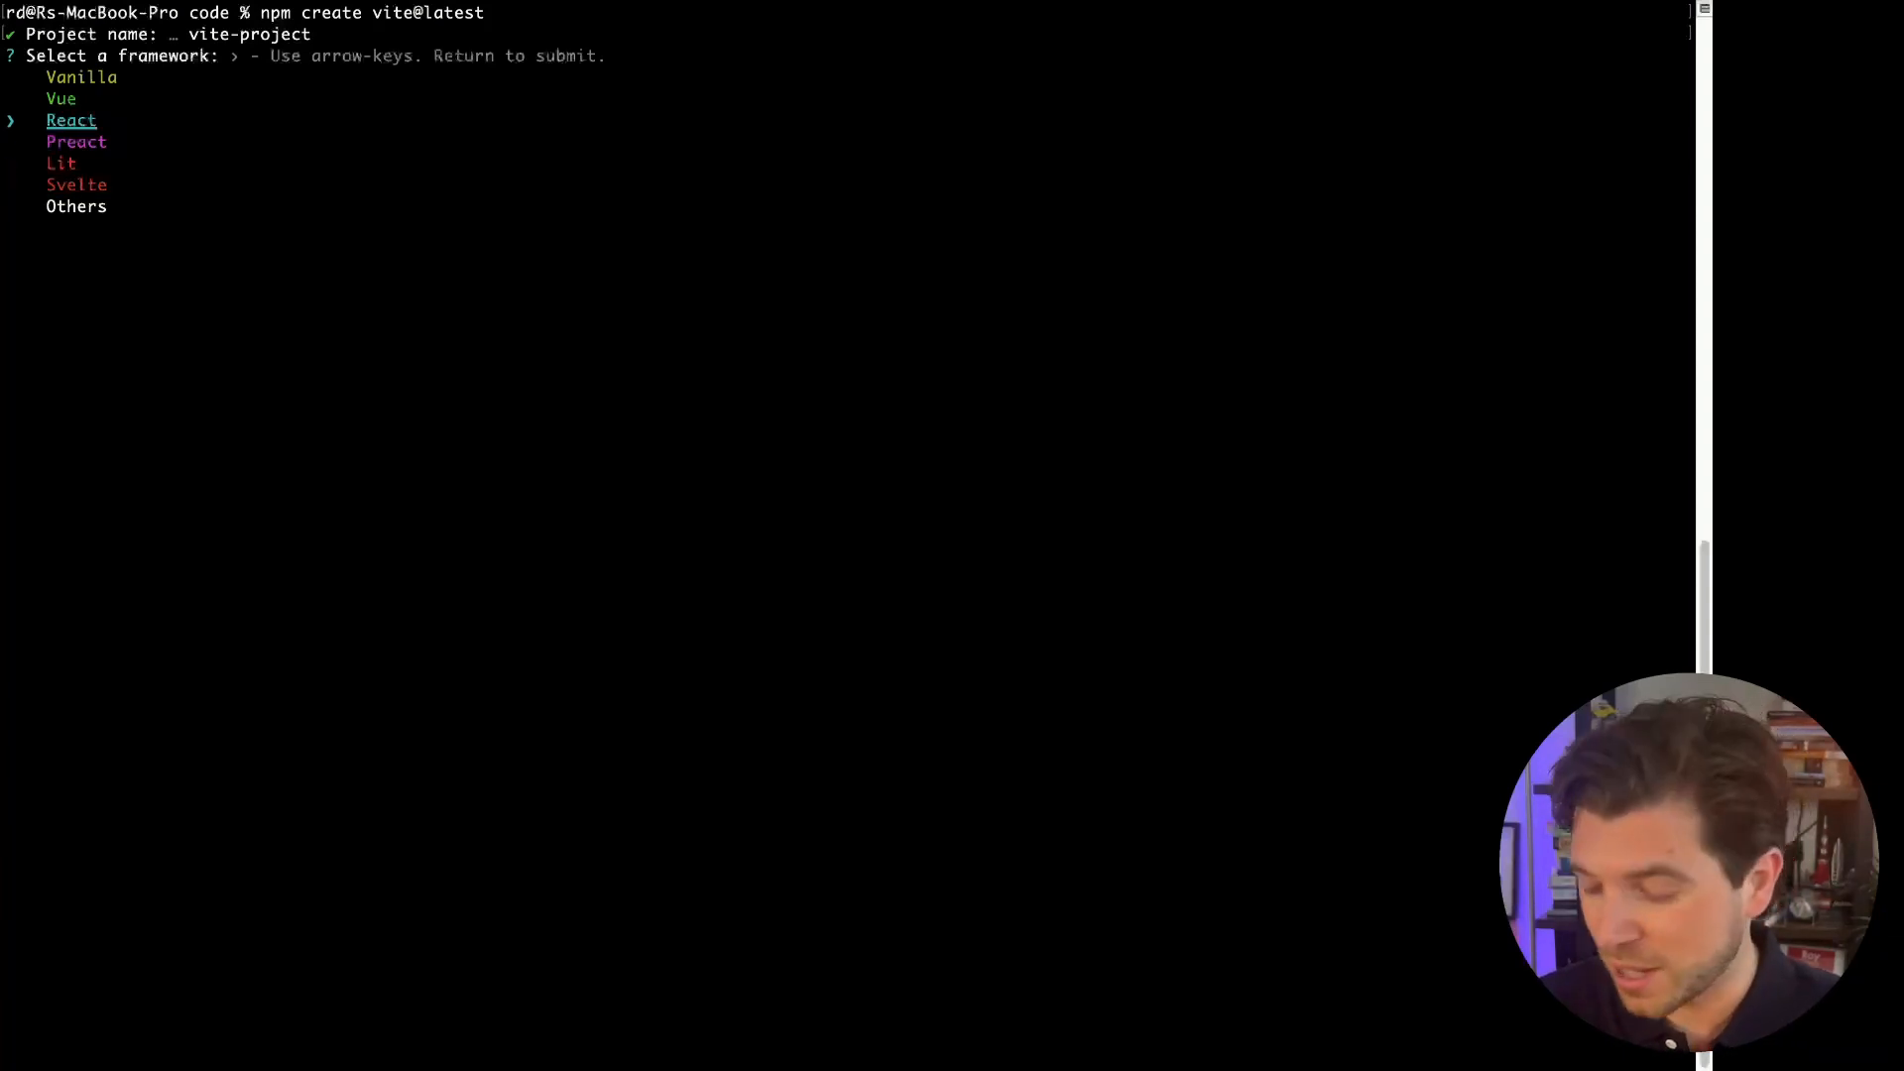
key(Return)
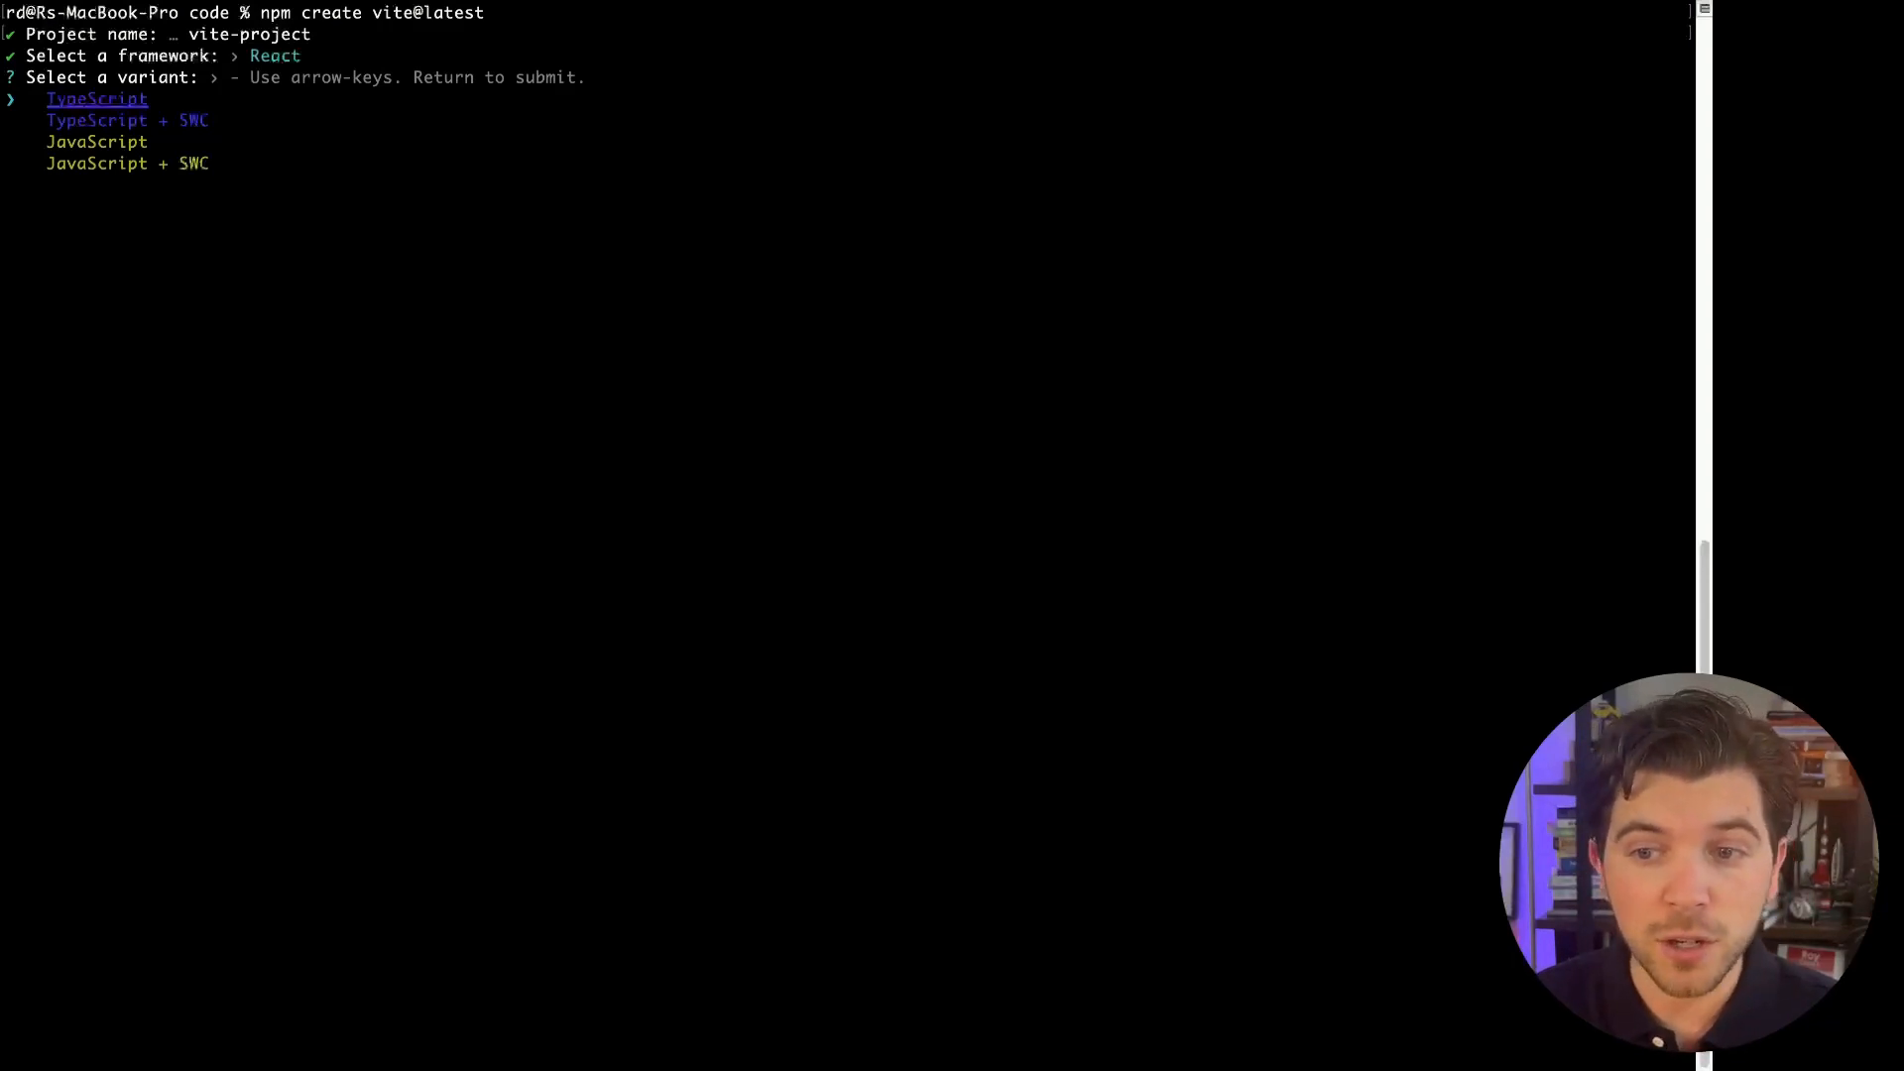
key(down)
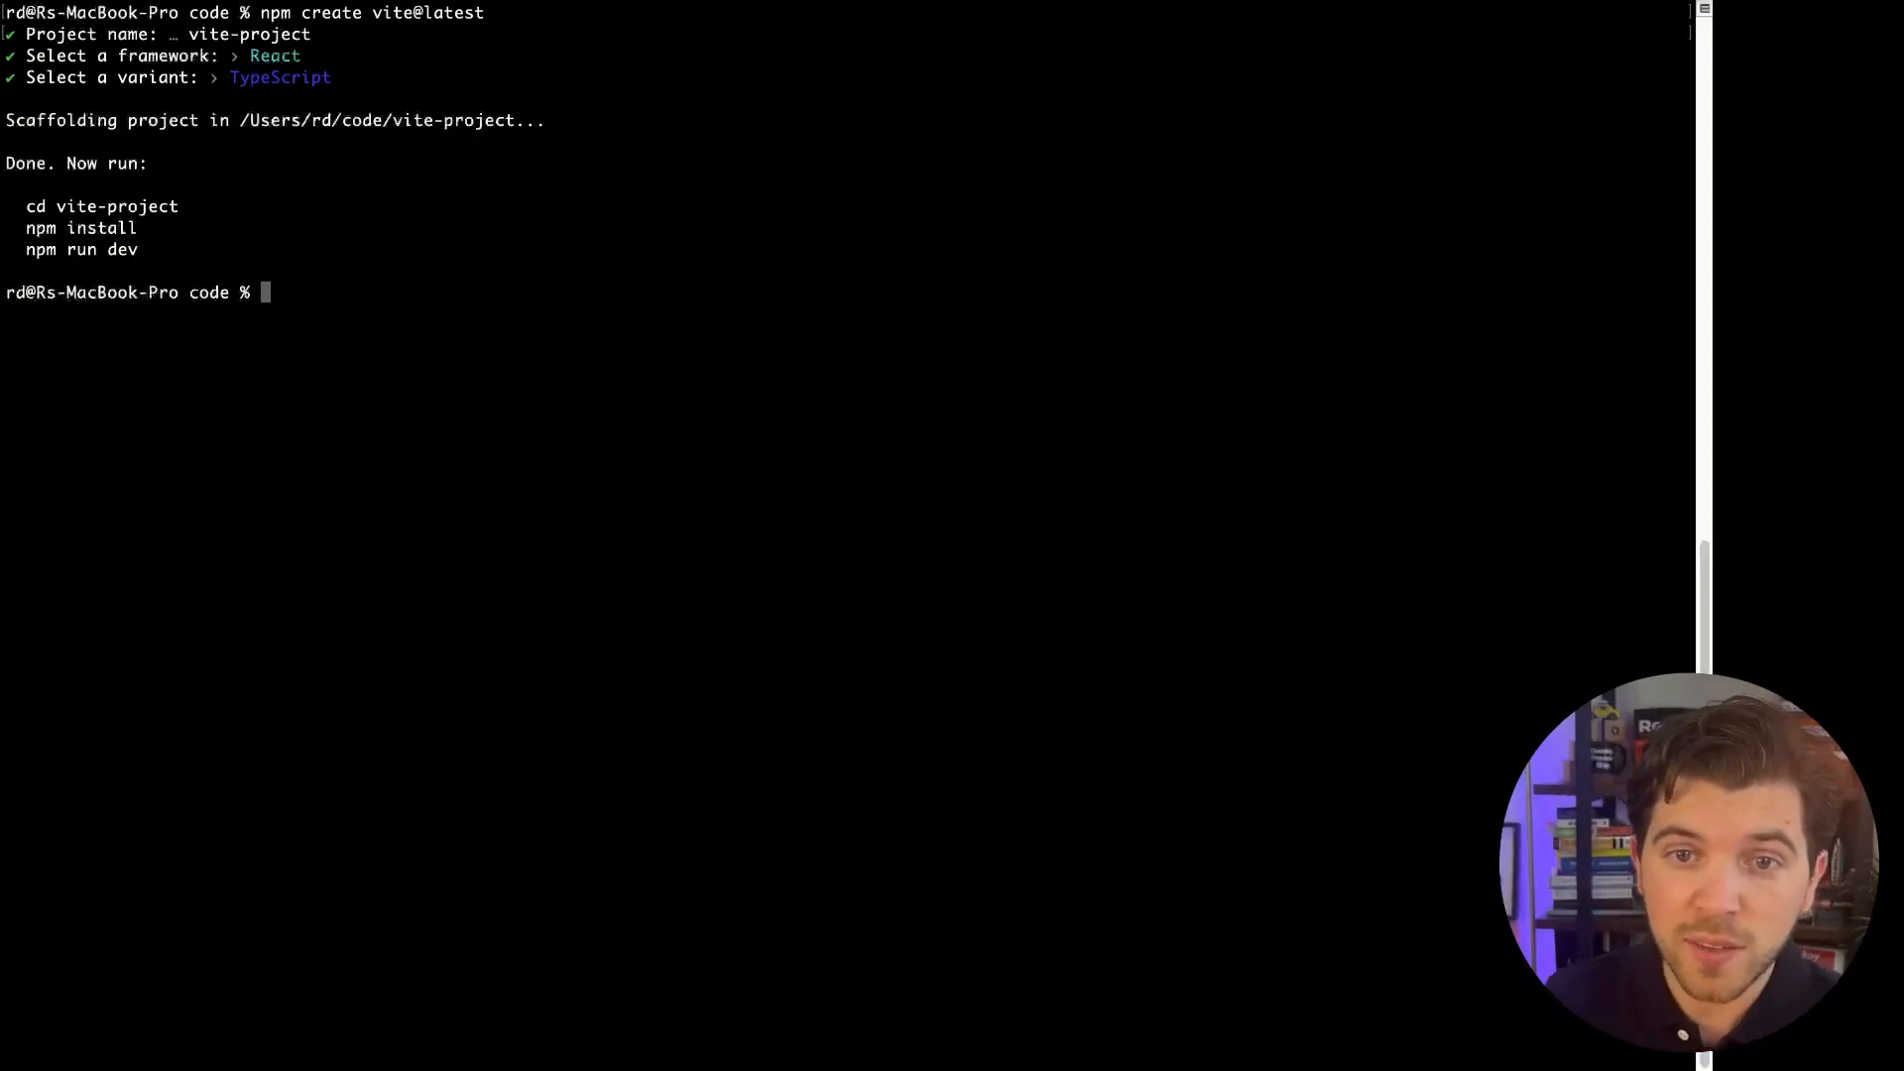
mouse_move(654, 305)
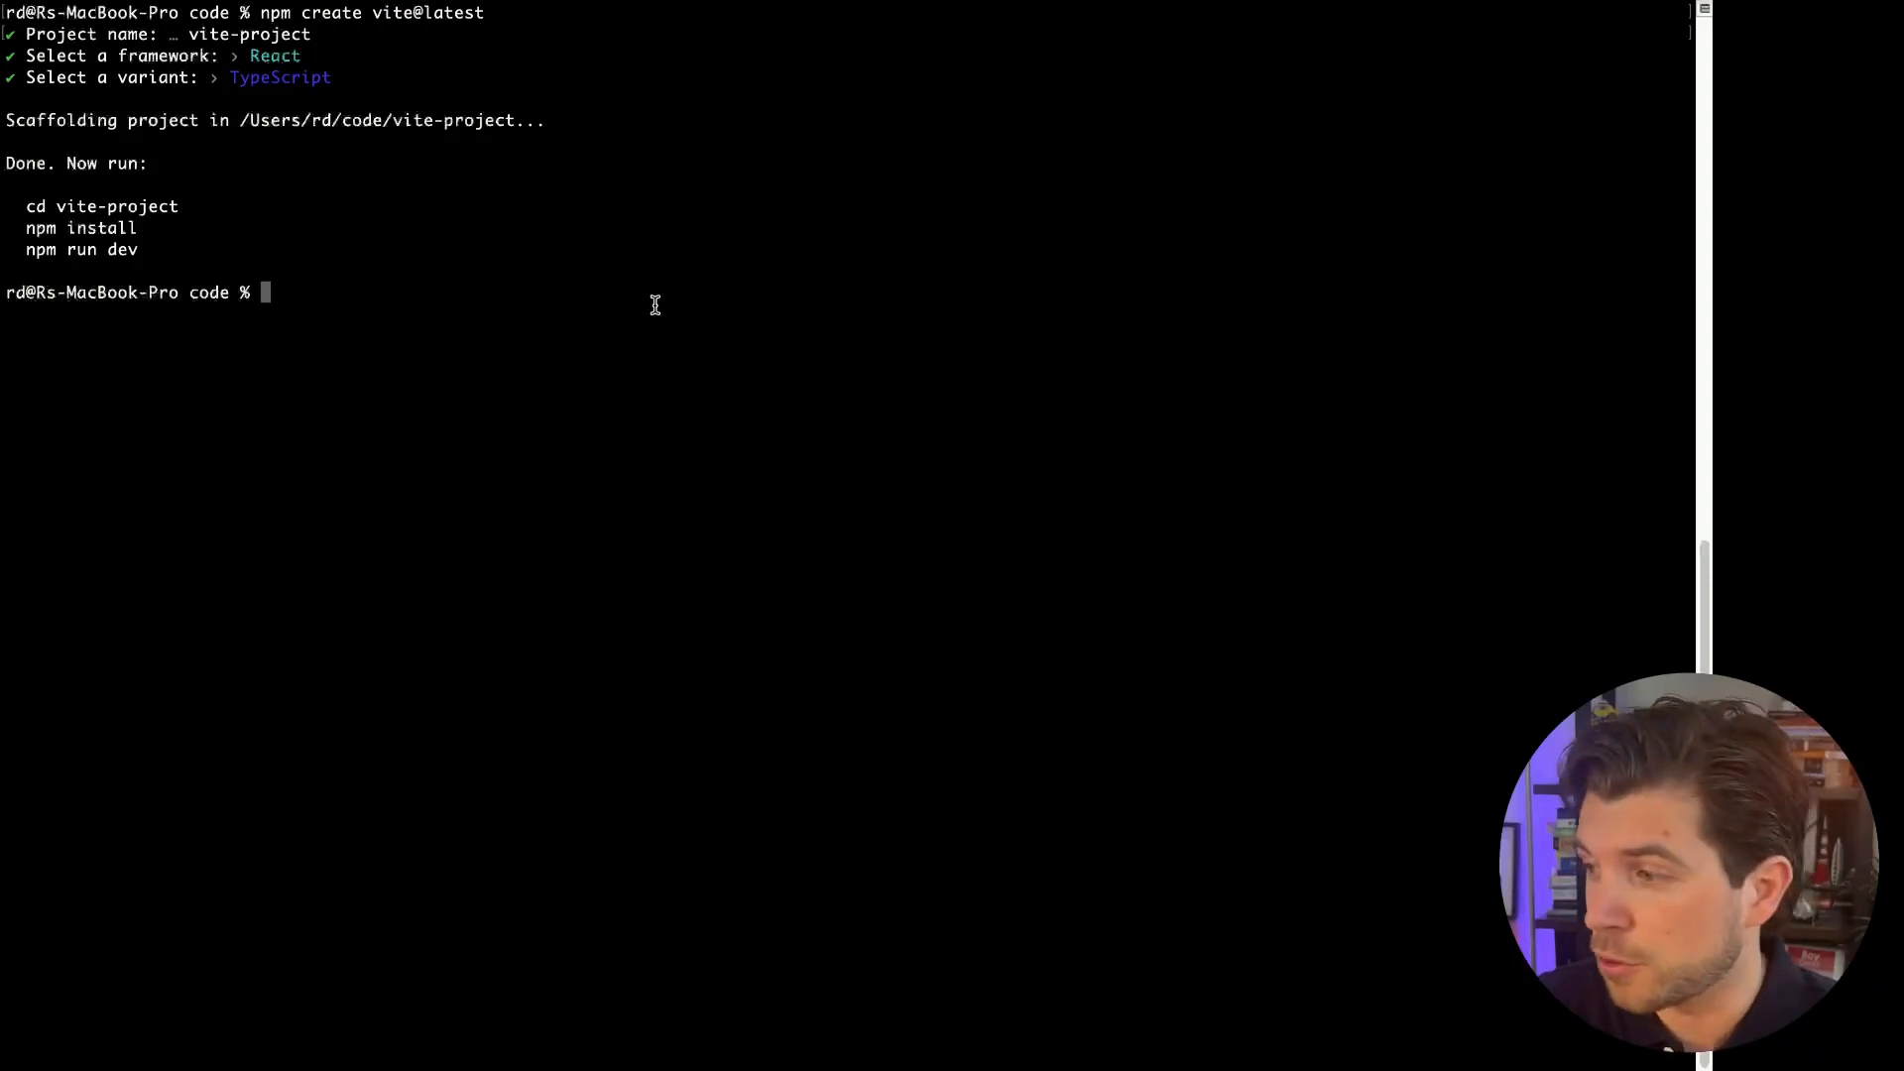
- Change into the vite-project folder and open it in VS Code with 'code .'
text(cd vi)
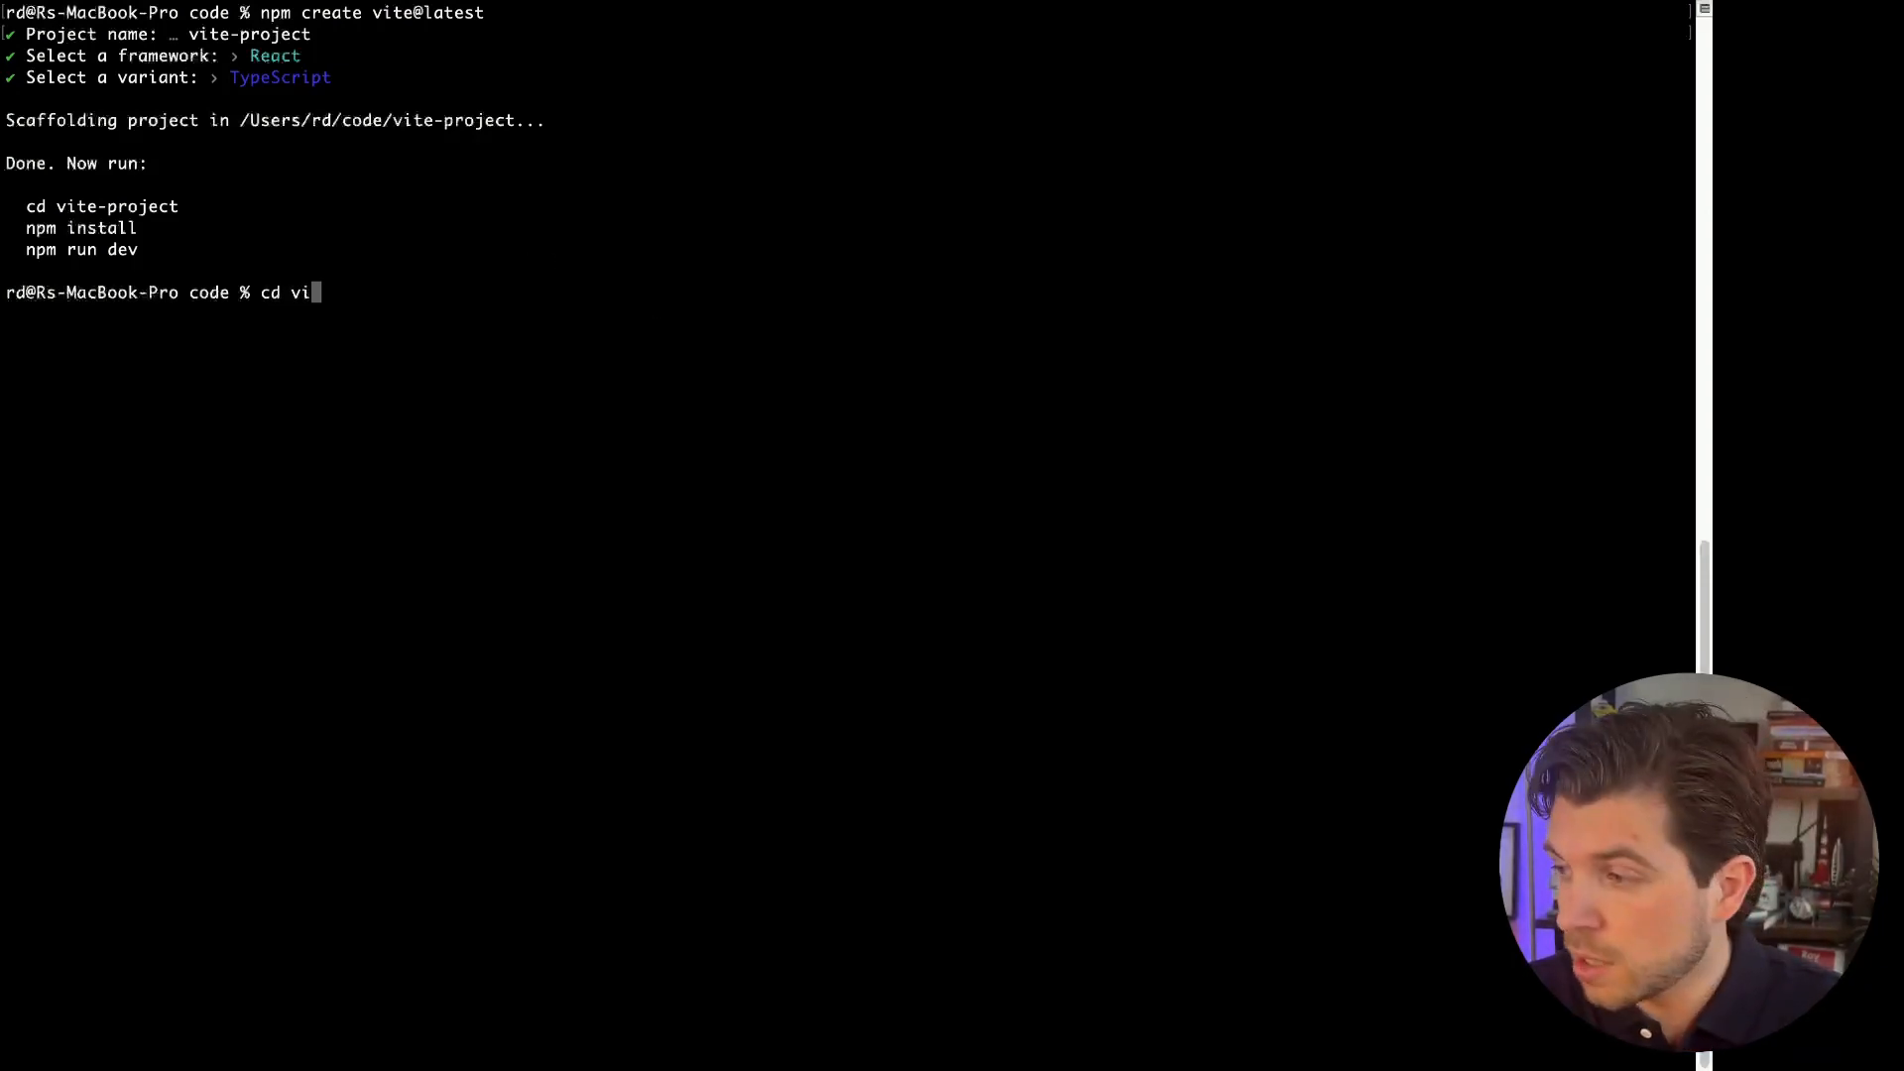
text(te-p)
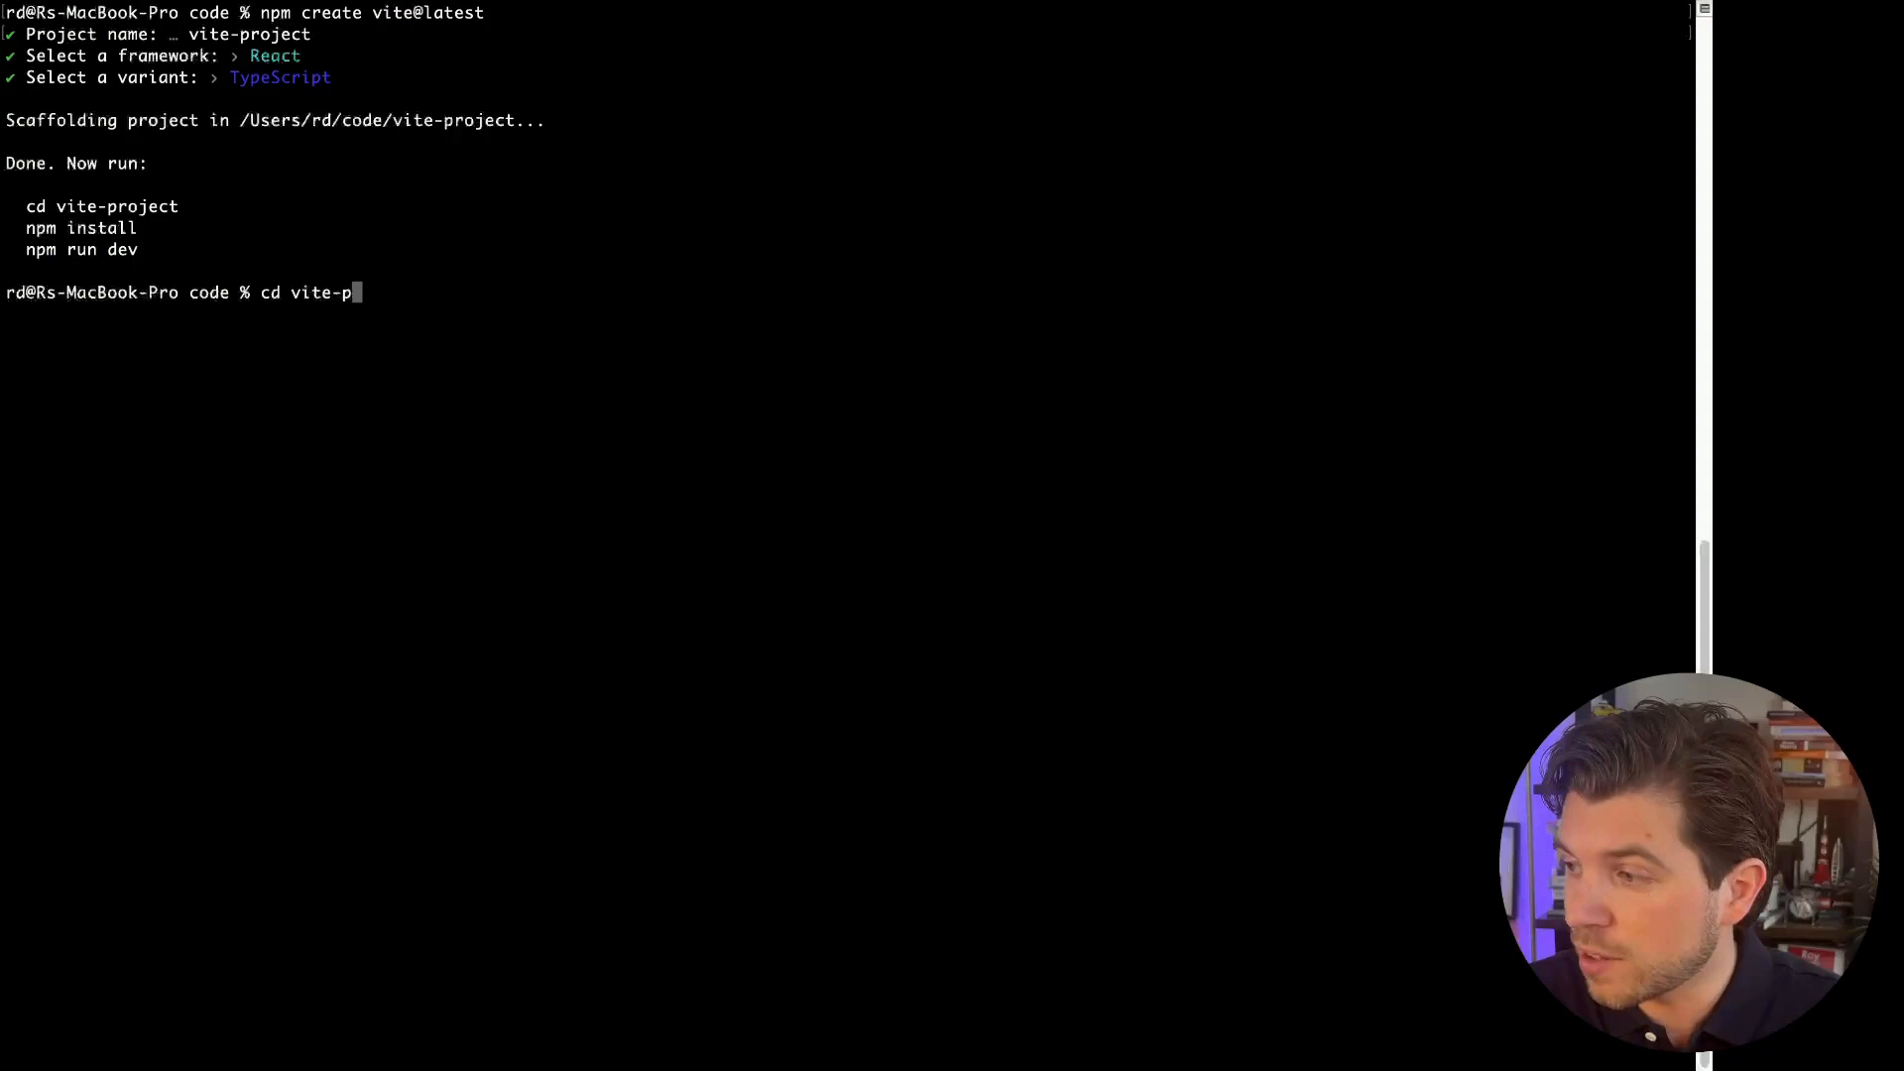
key(Return)
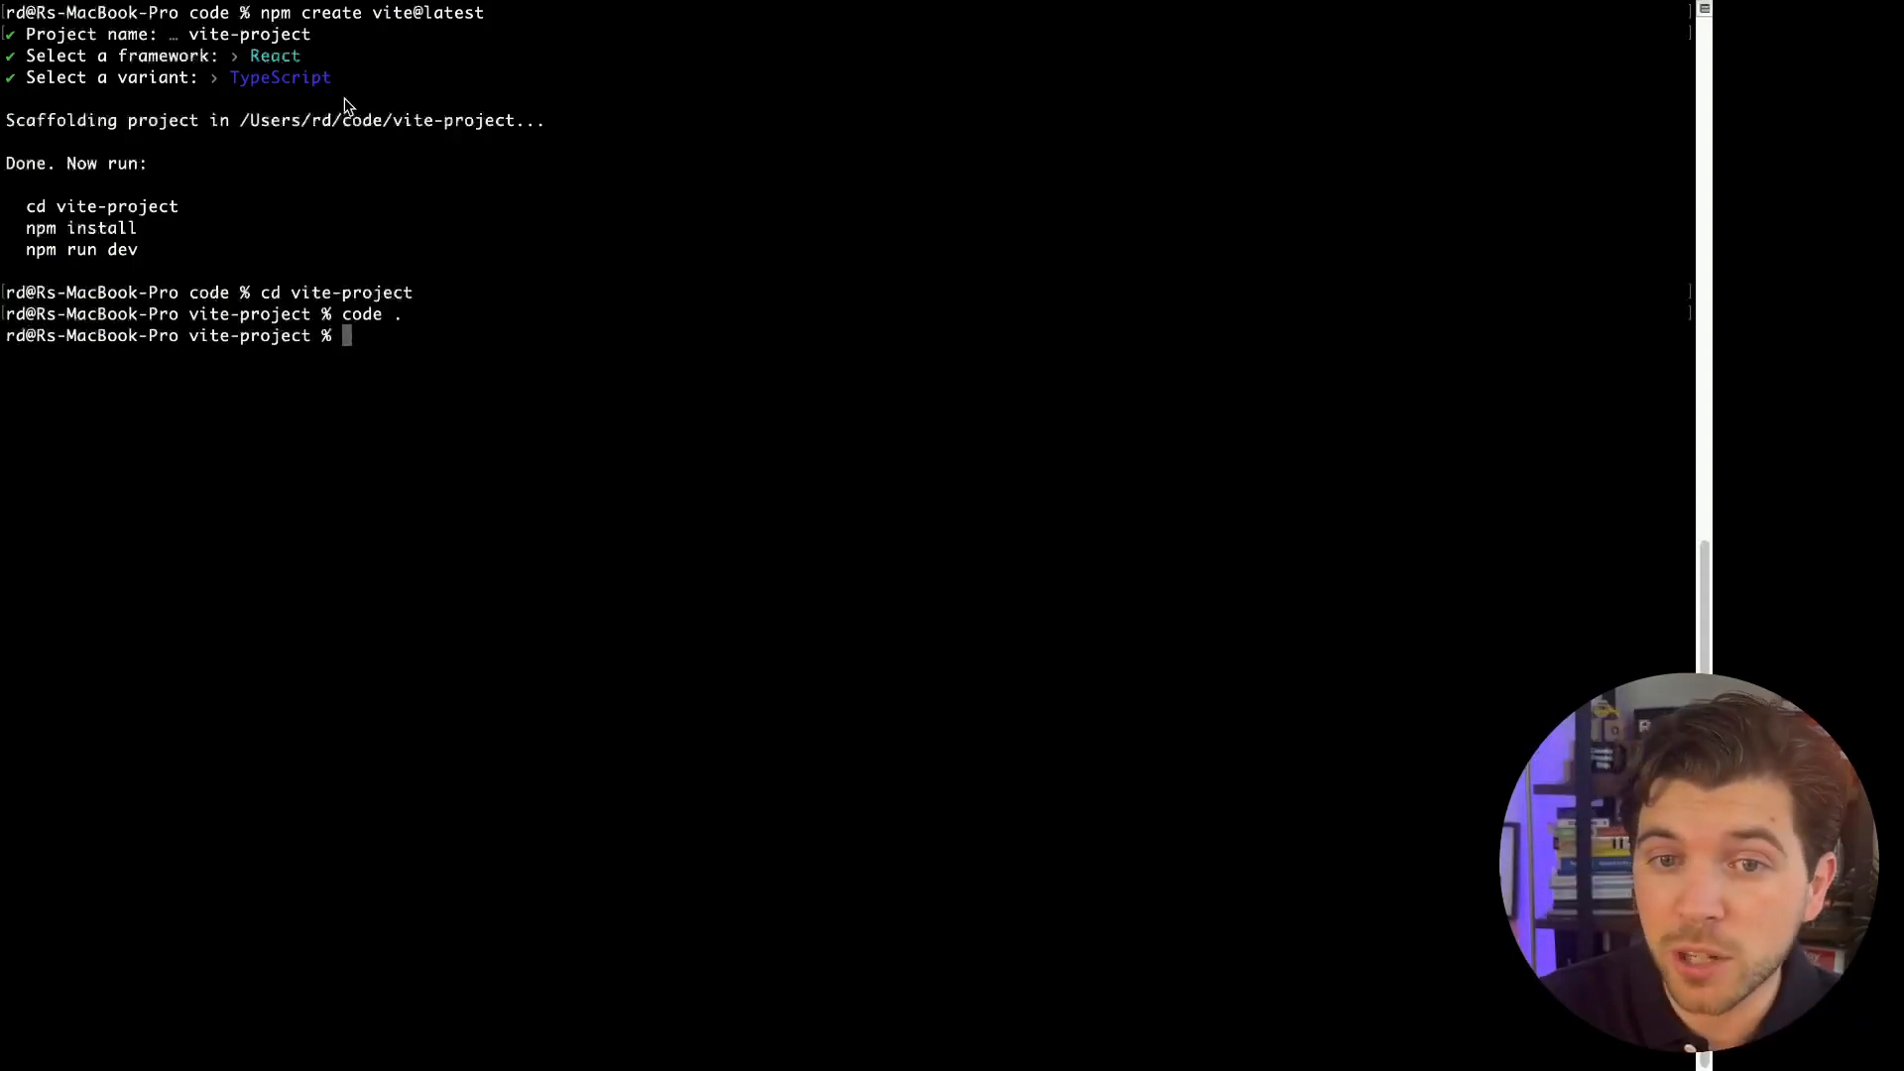
key(Return)
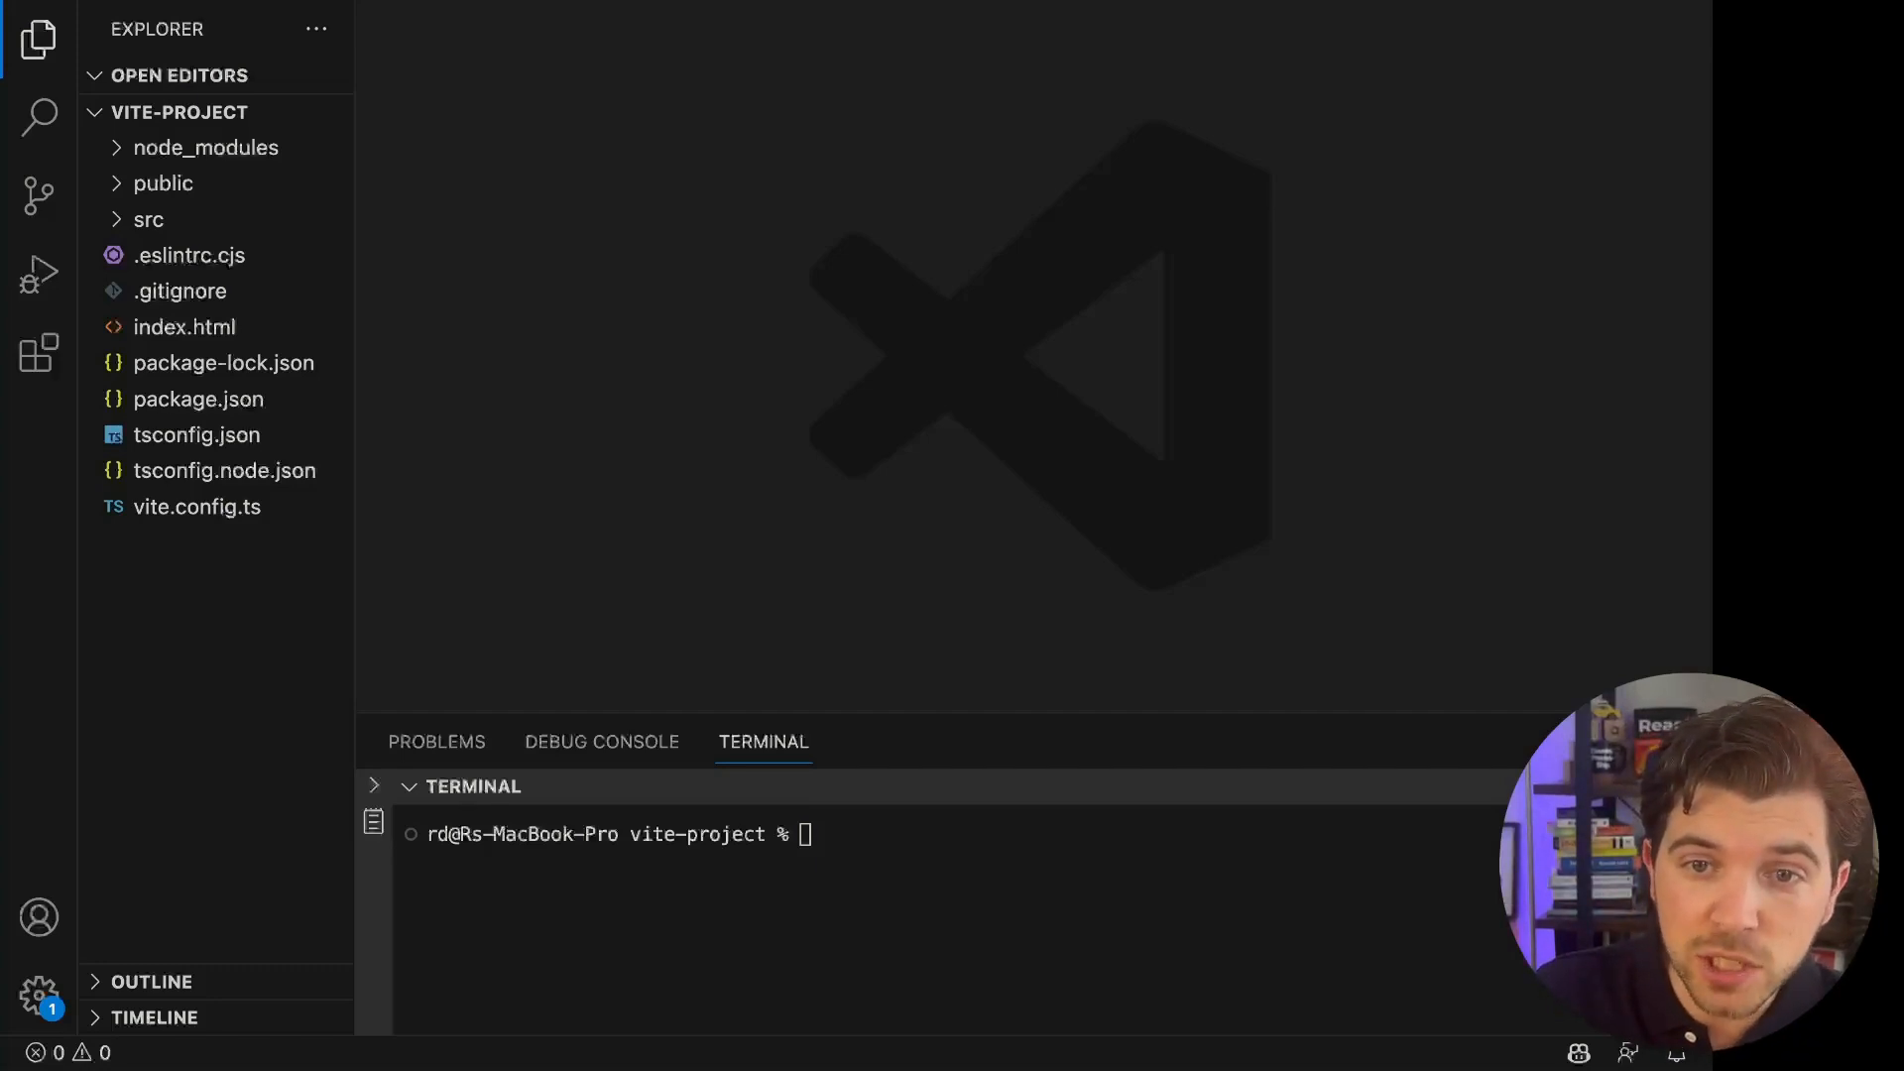
mouse_move(212, 233)
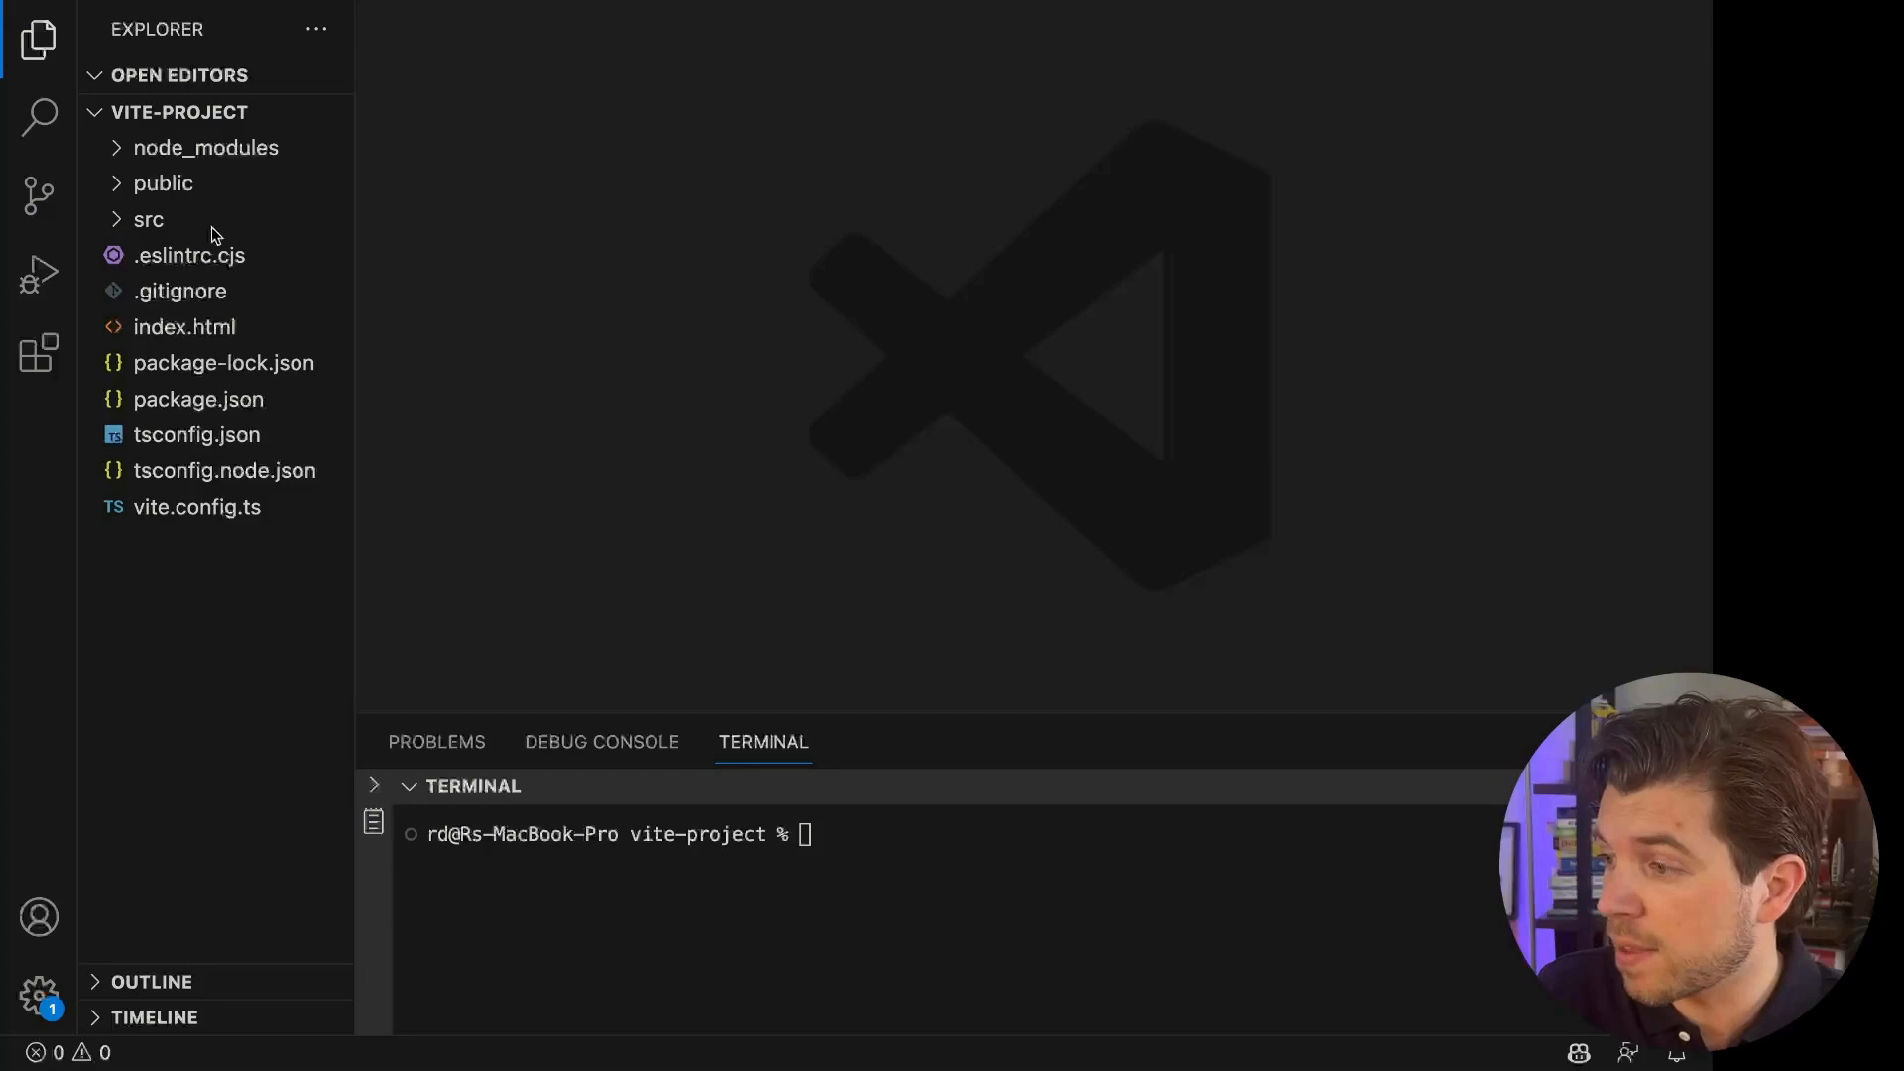
- Expand the src folder in the Explorer and start typing the npm command
click(163, 183)
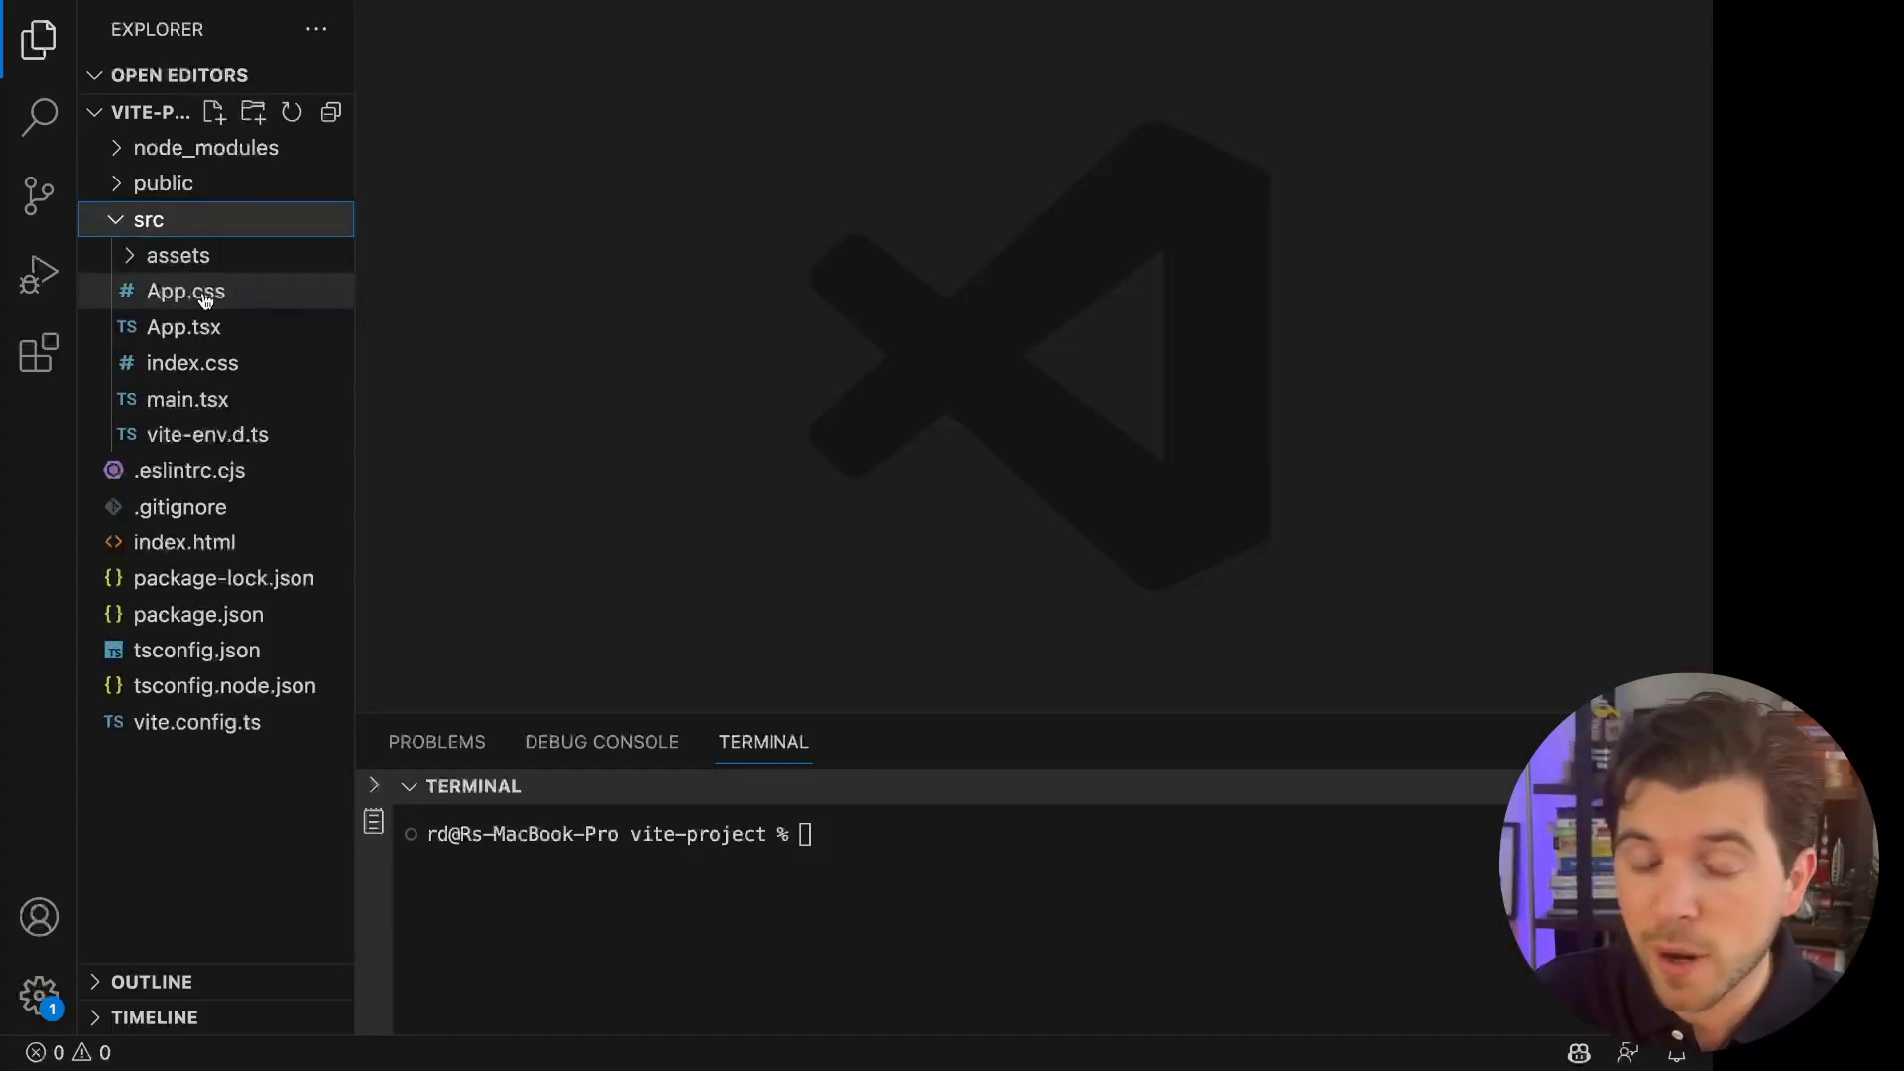
mouse_move(184, 291)
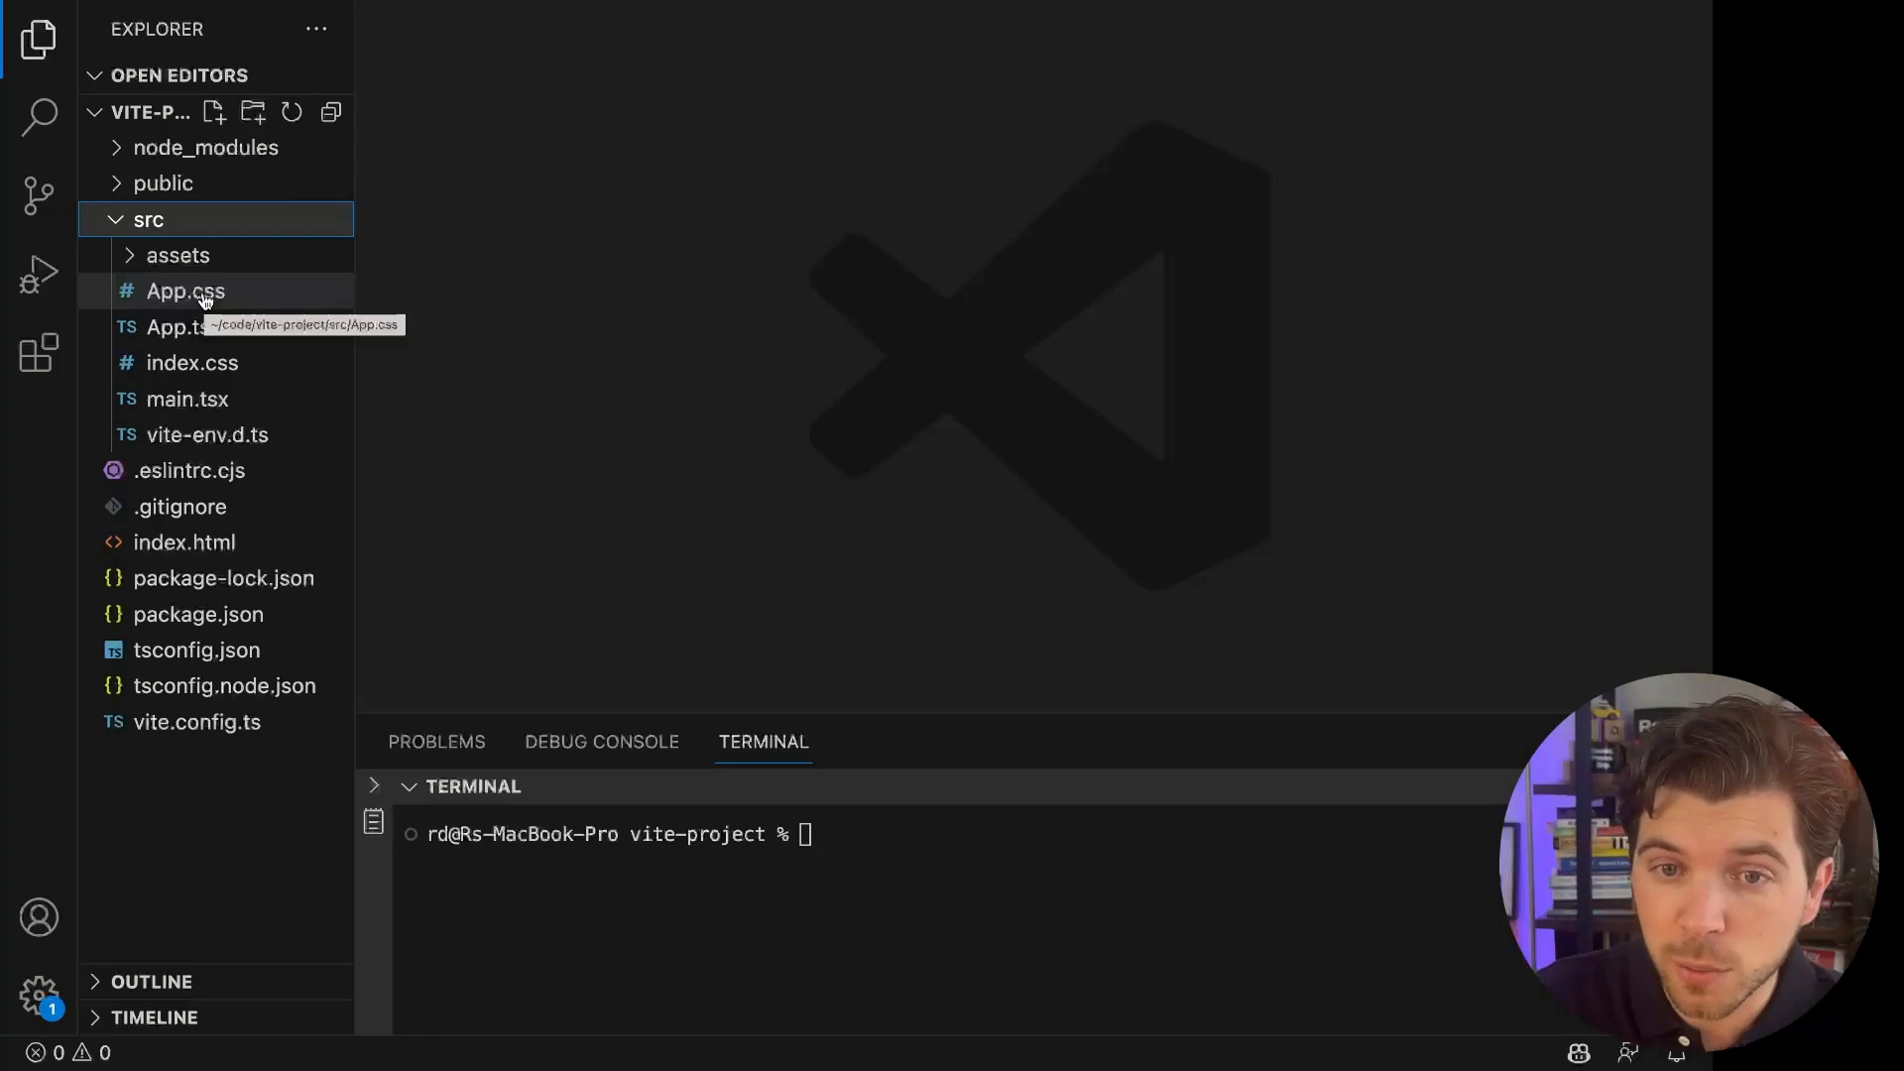
mouse_move(281, 507)
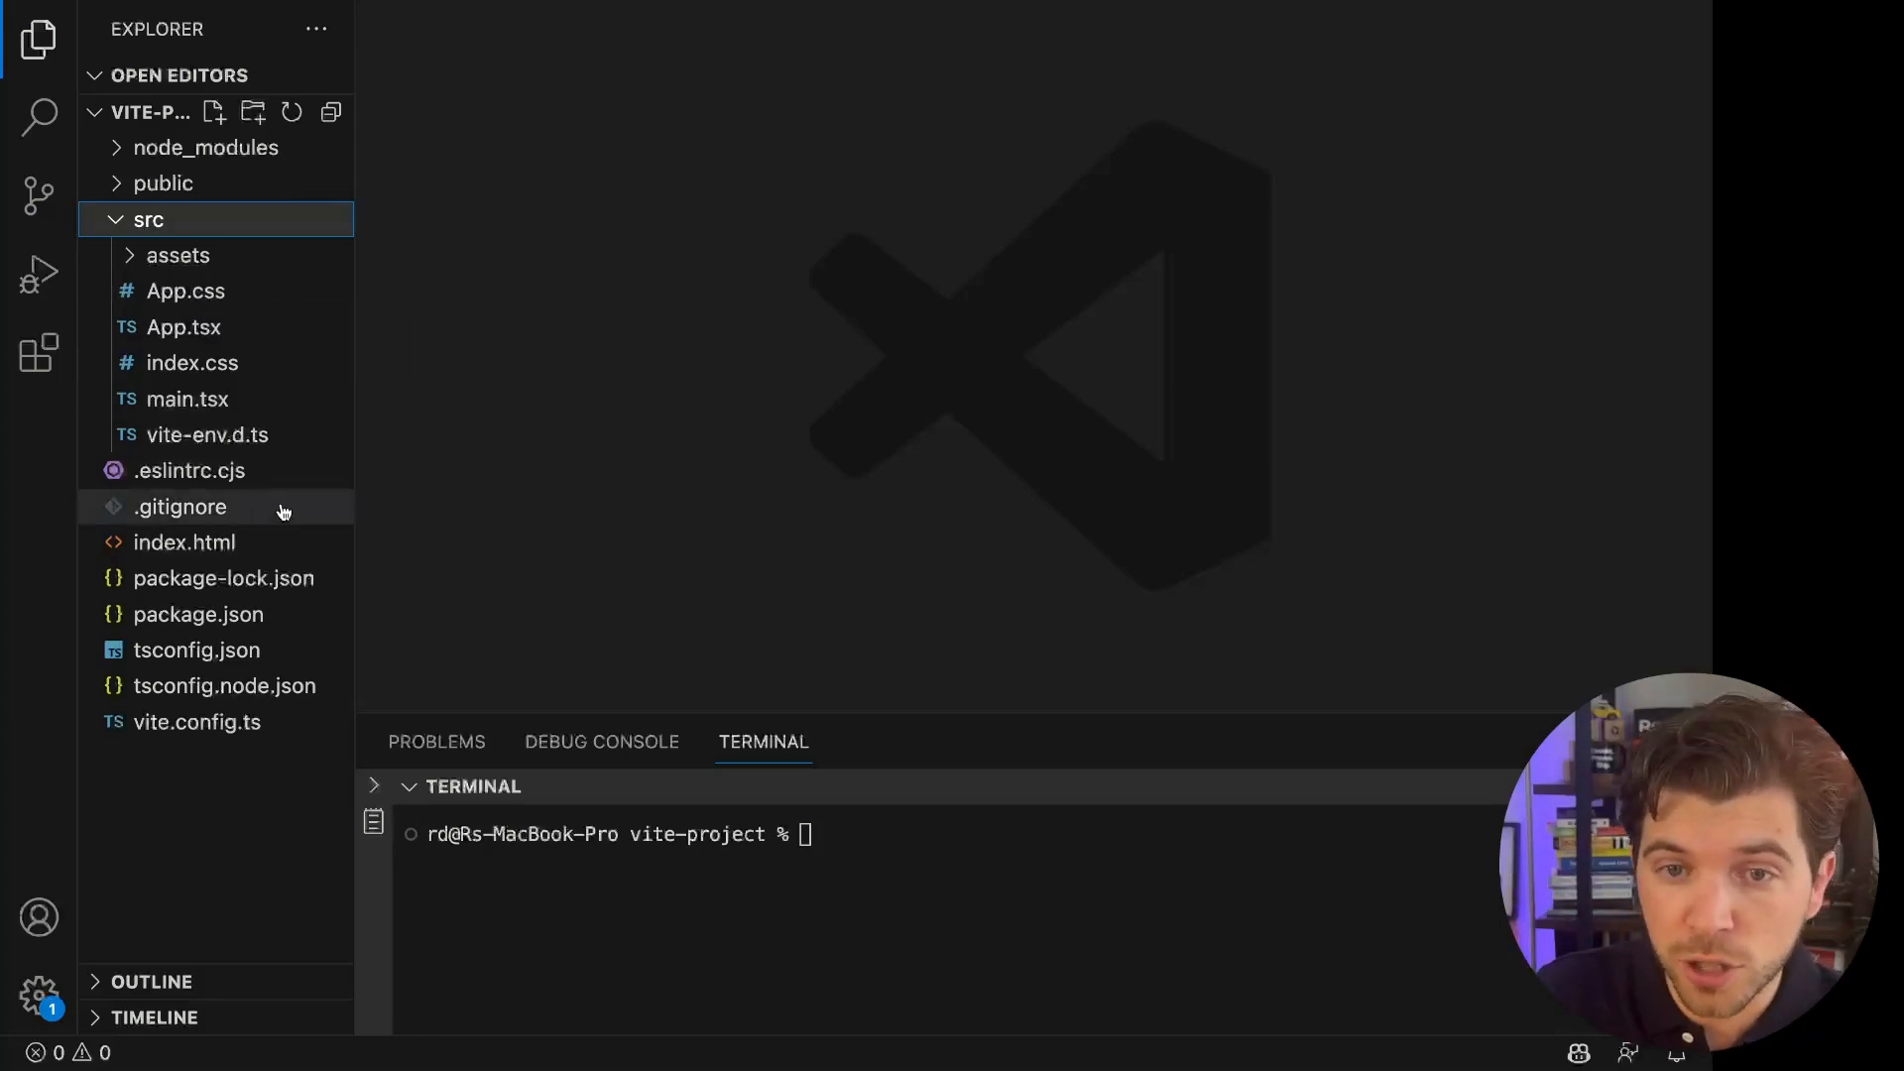
mouse_move(324, 615)
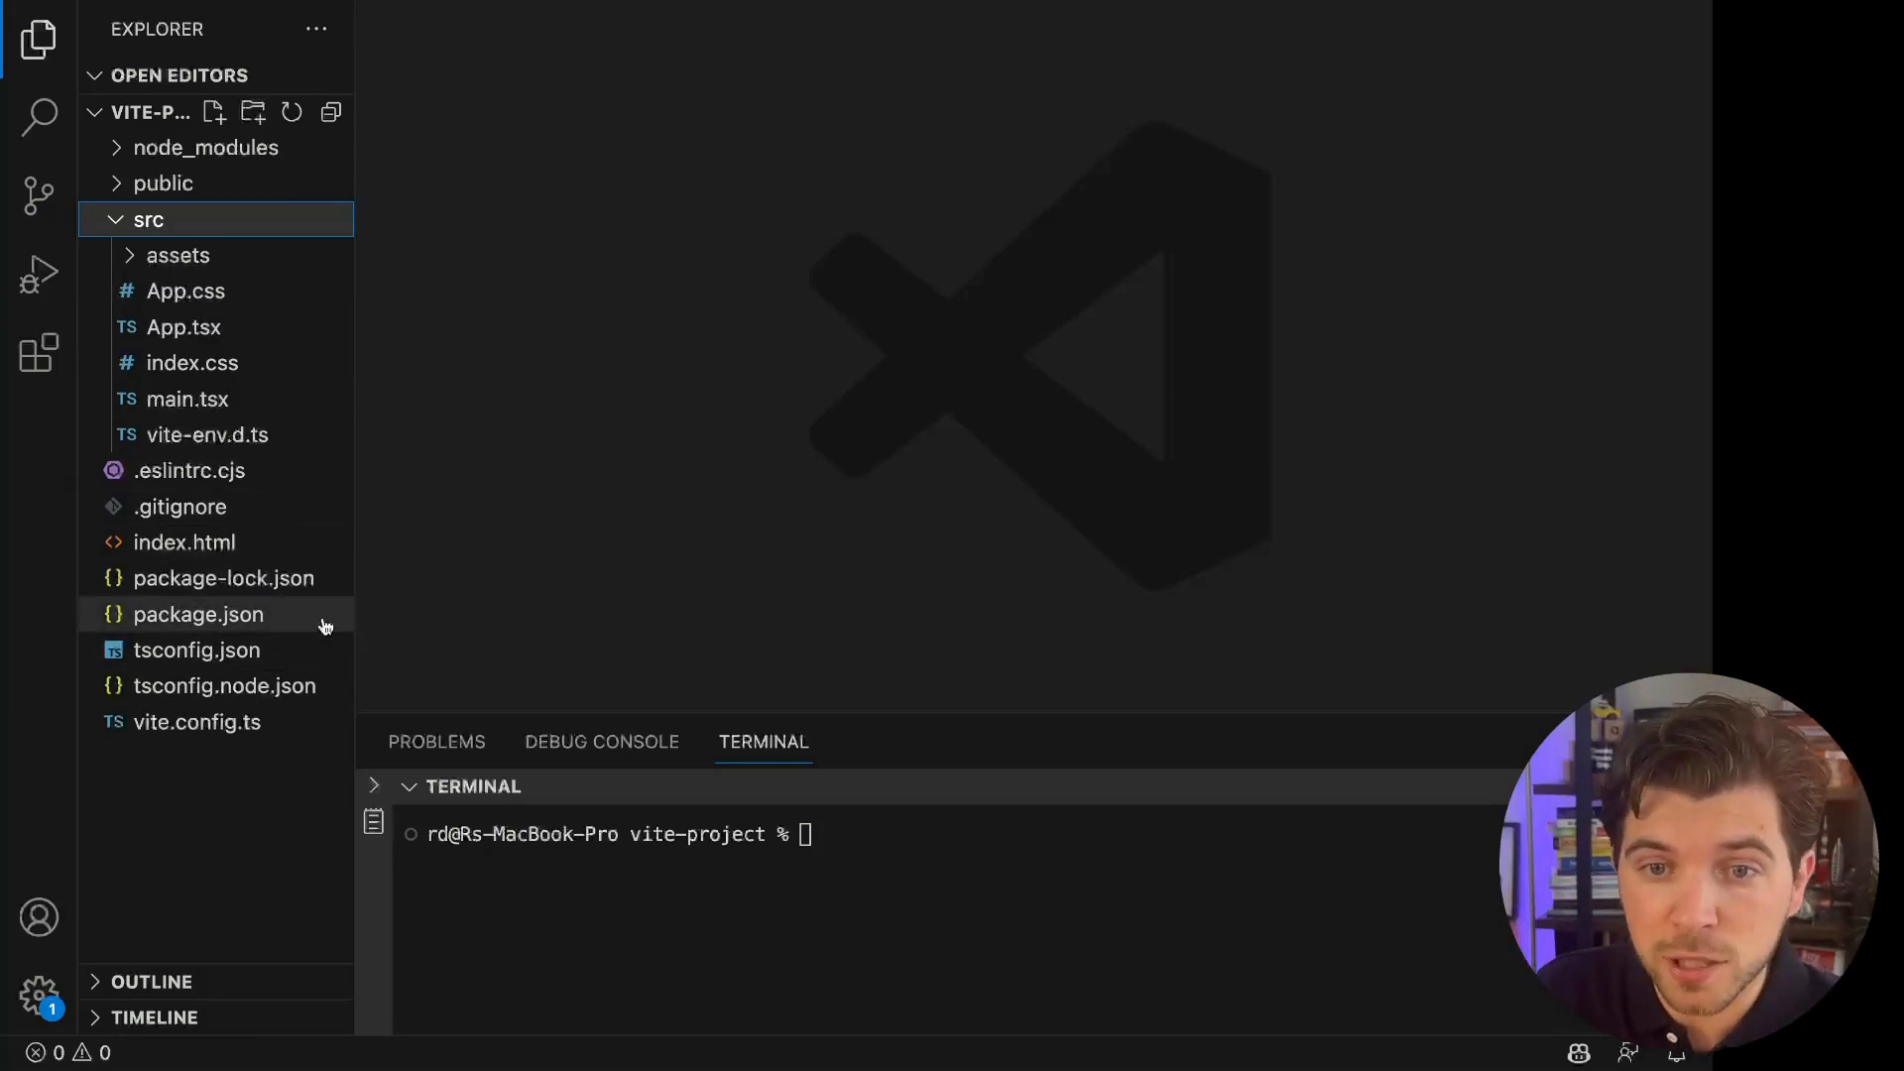
mouse_move(319, 604)
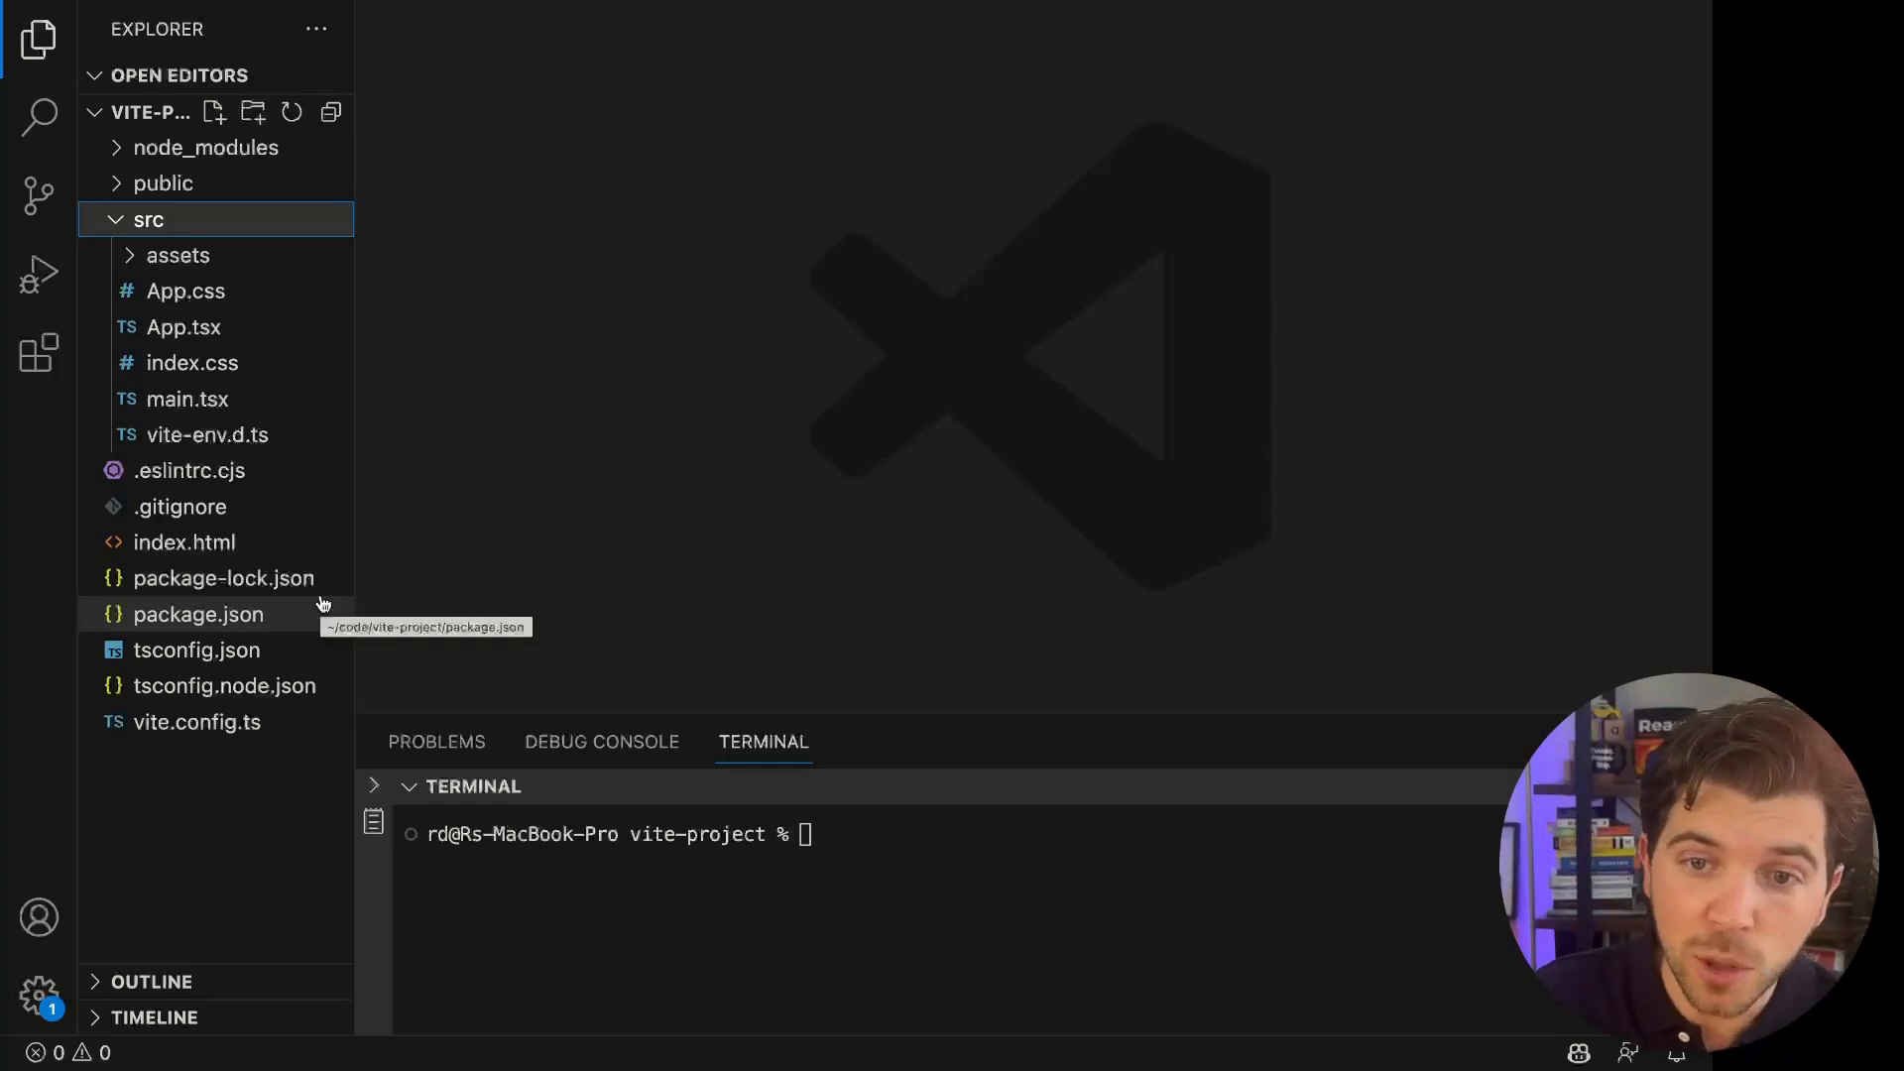
mouse_move(916, 710)
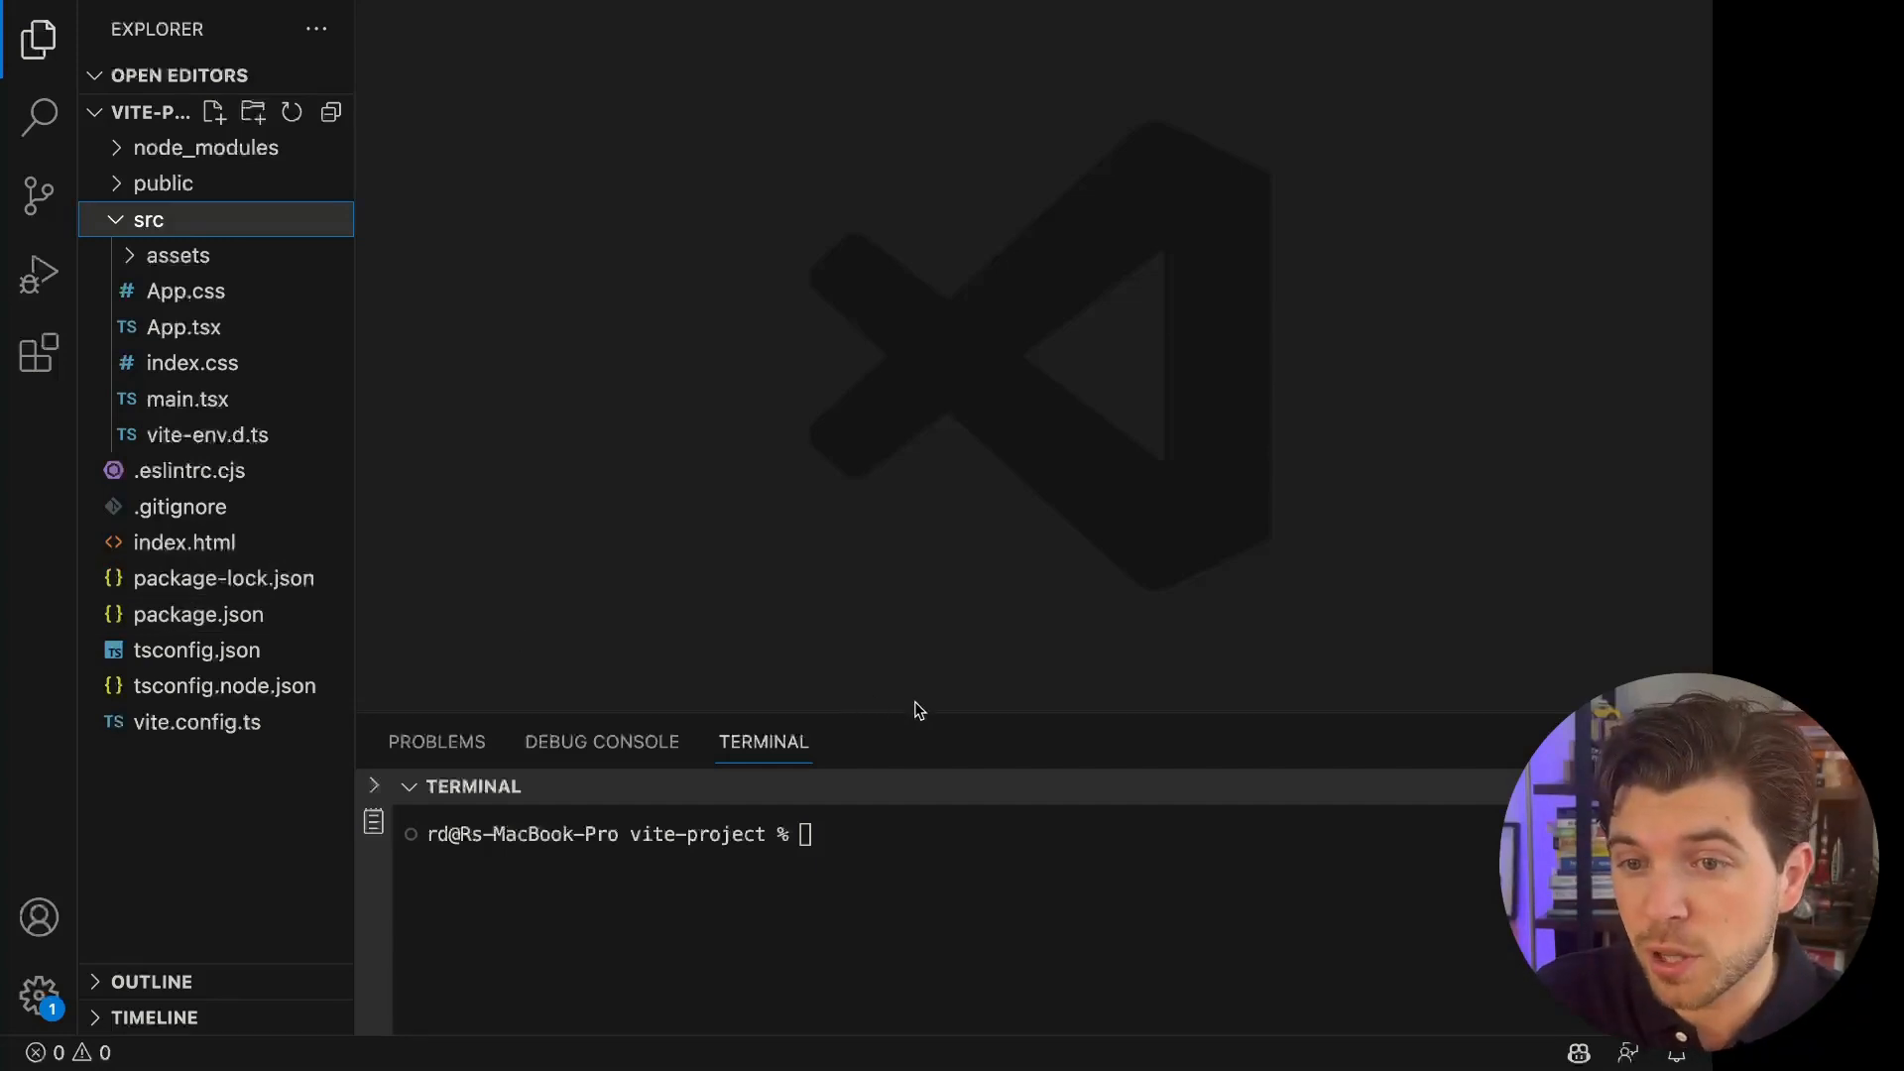
text(npm install)
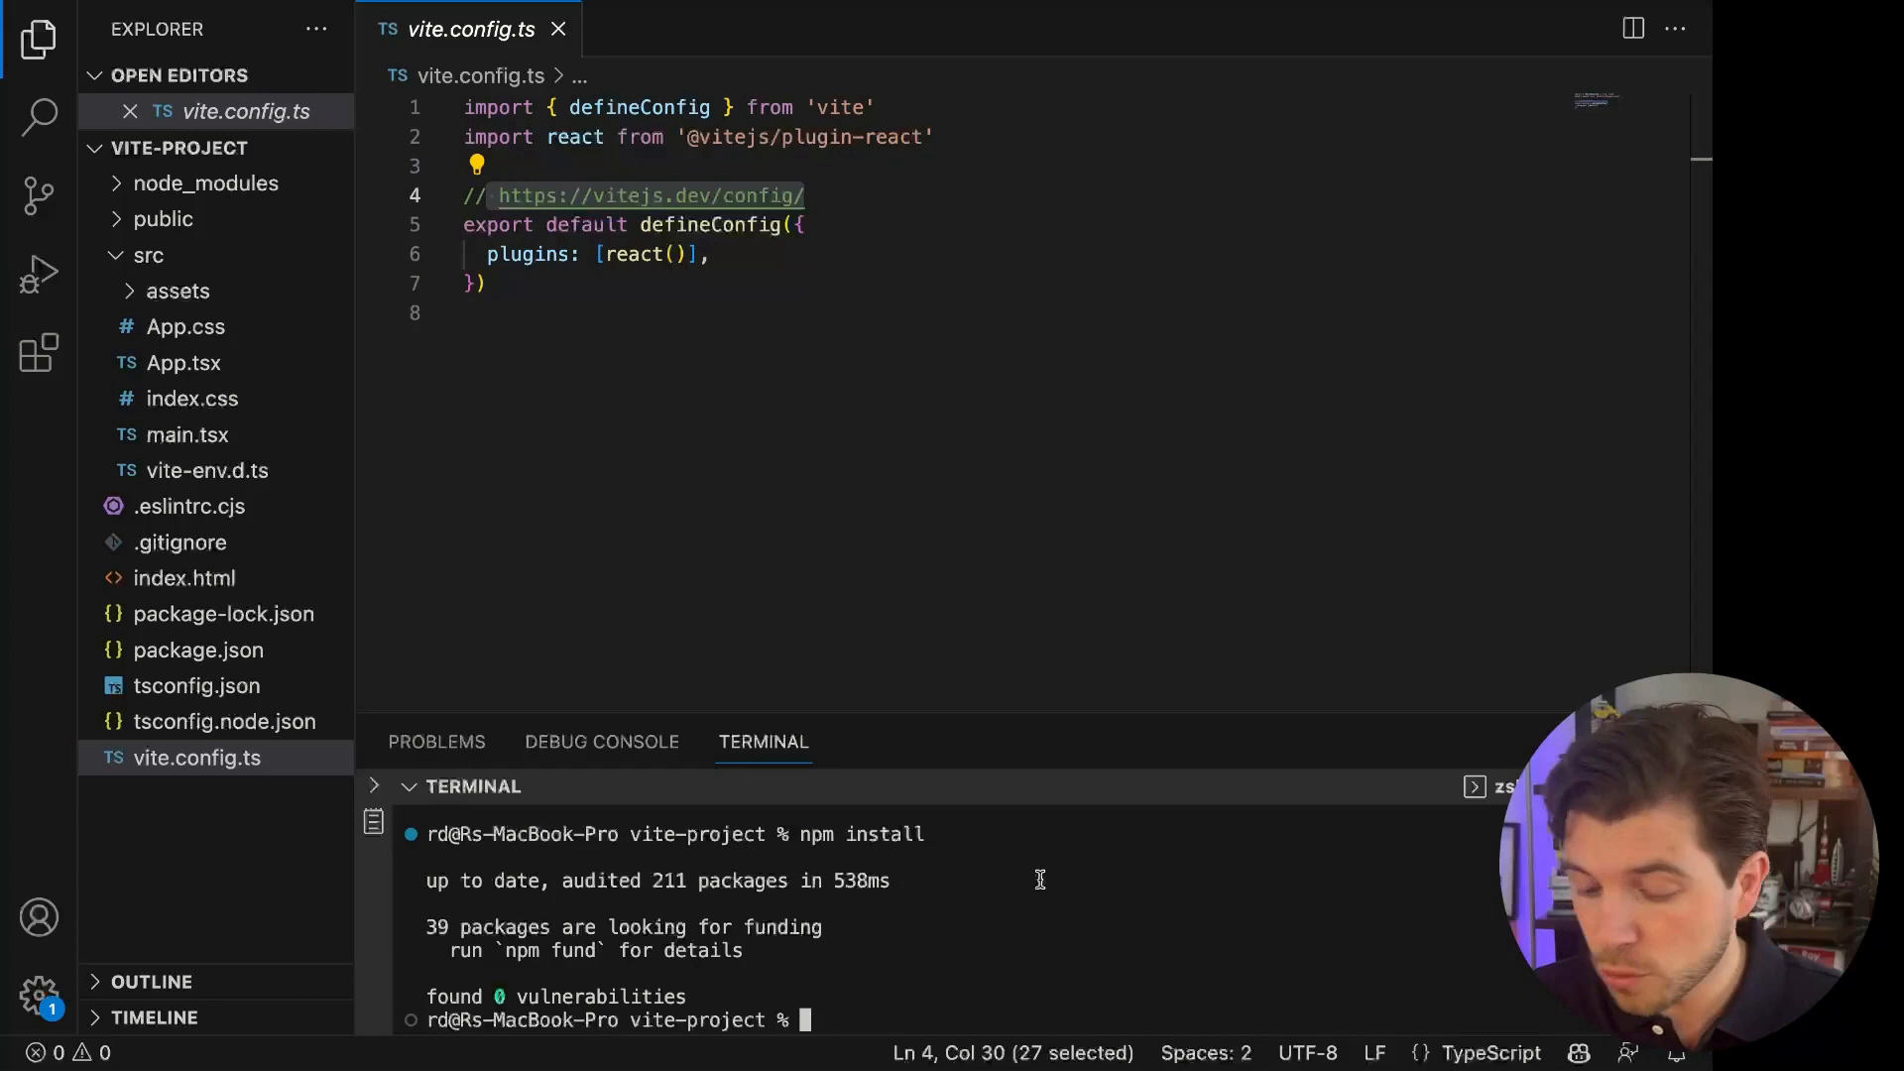
- Run npm install and npm run dev in the integrated terminal
text(npm)
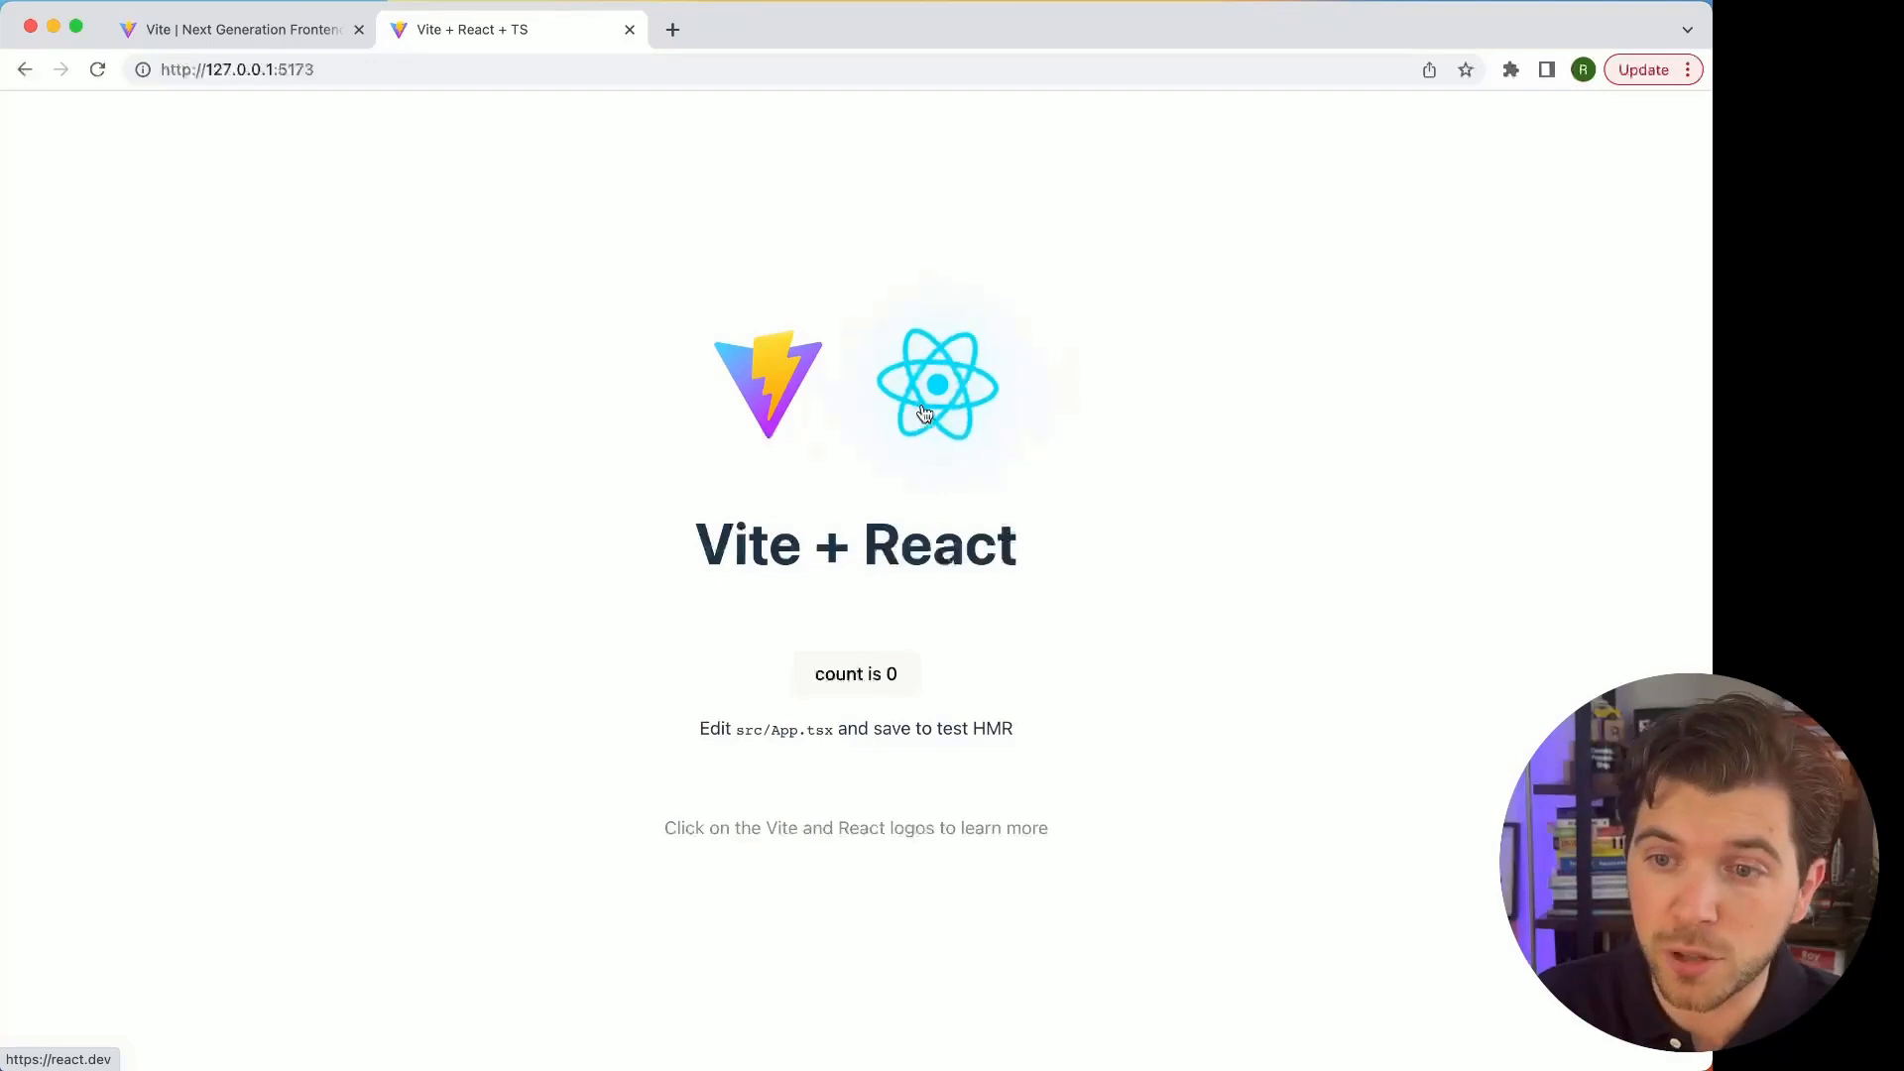
mouse_move(992, 541)
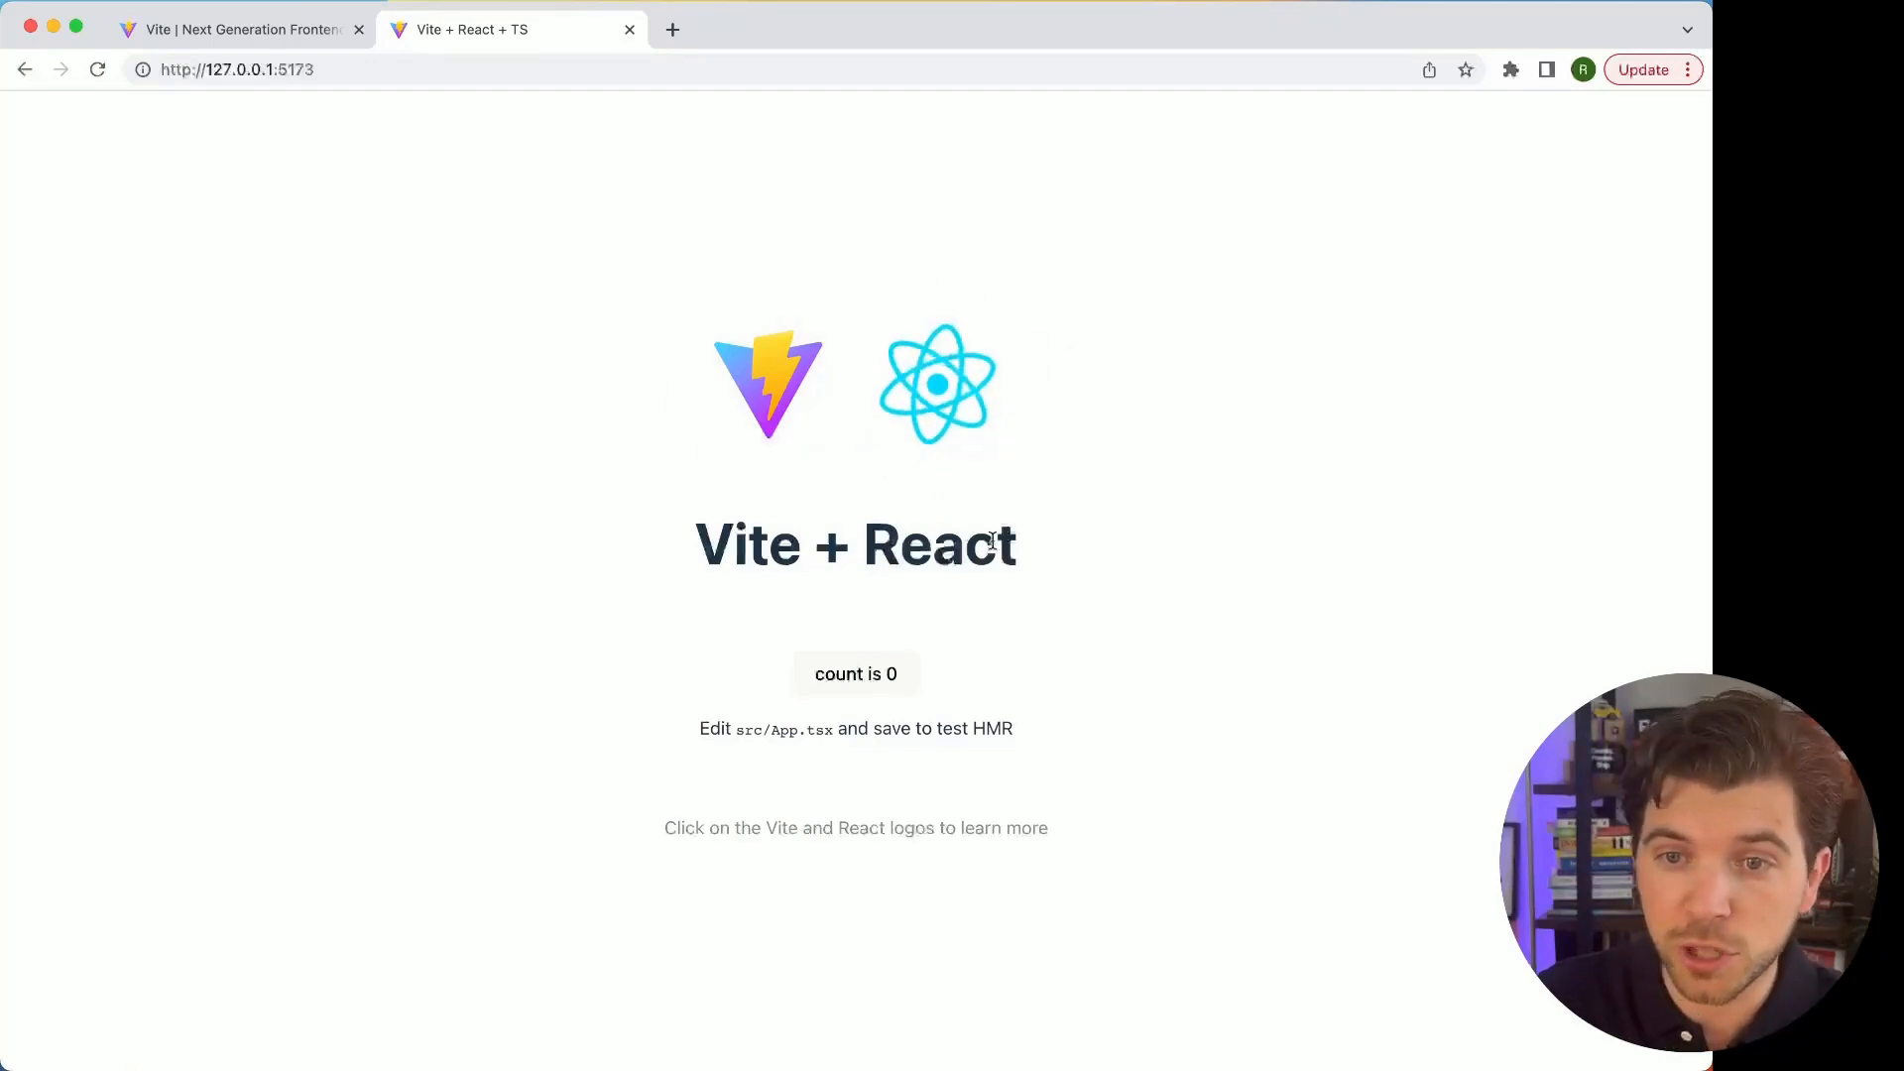
mouse_move(845, 388)
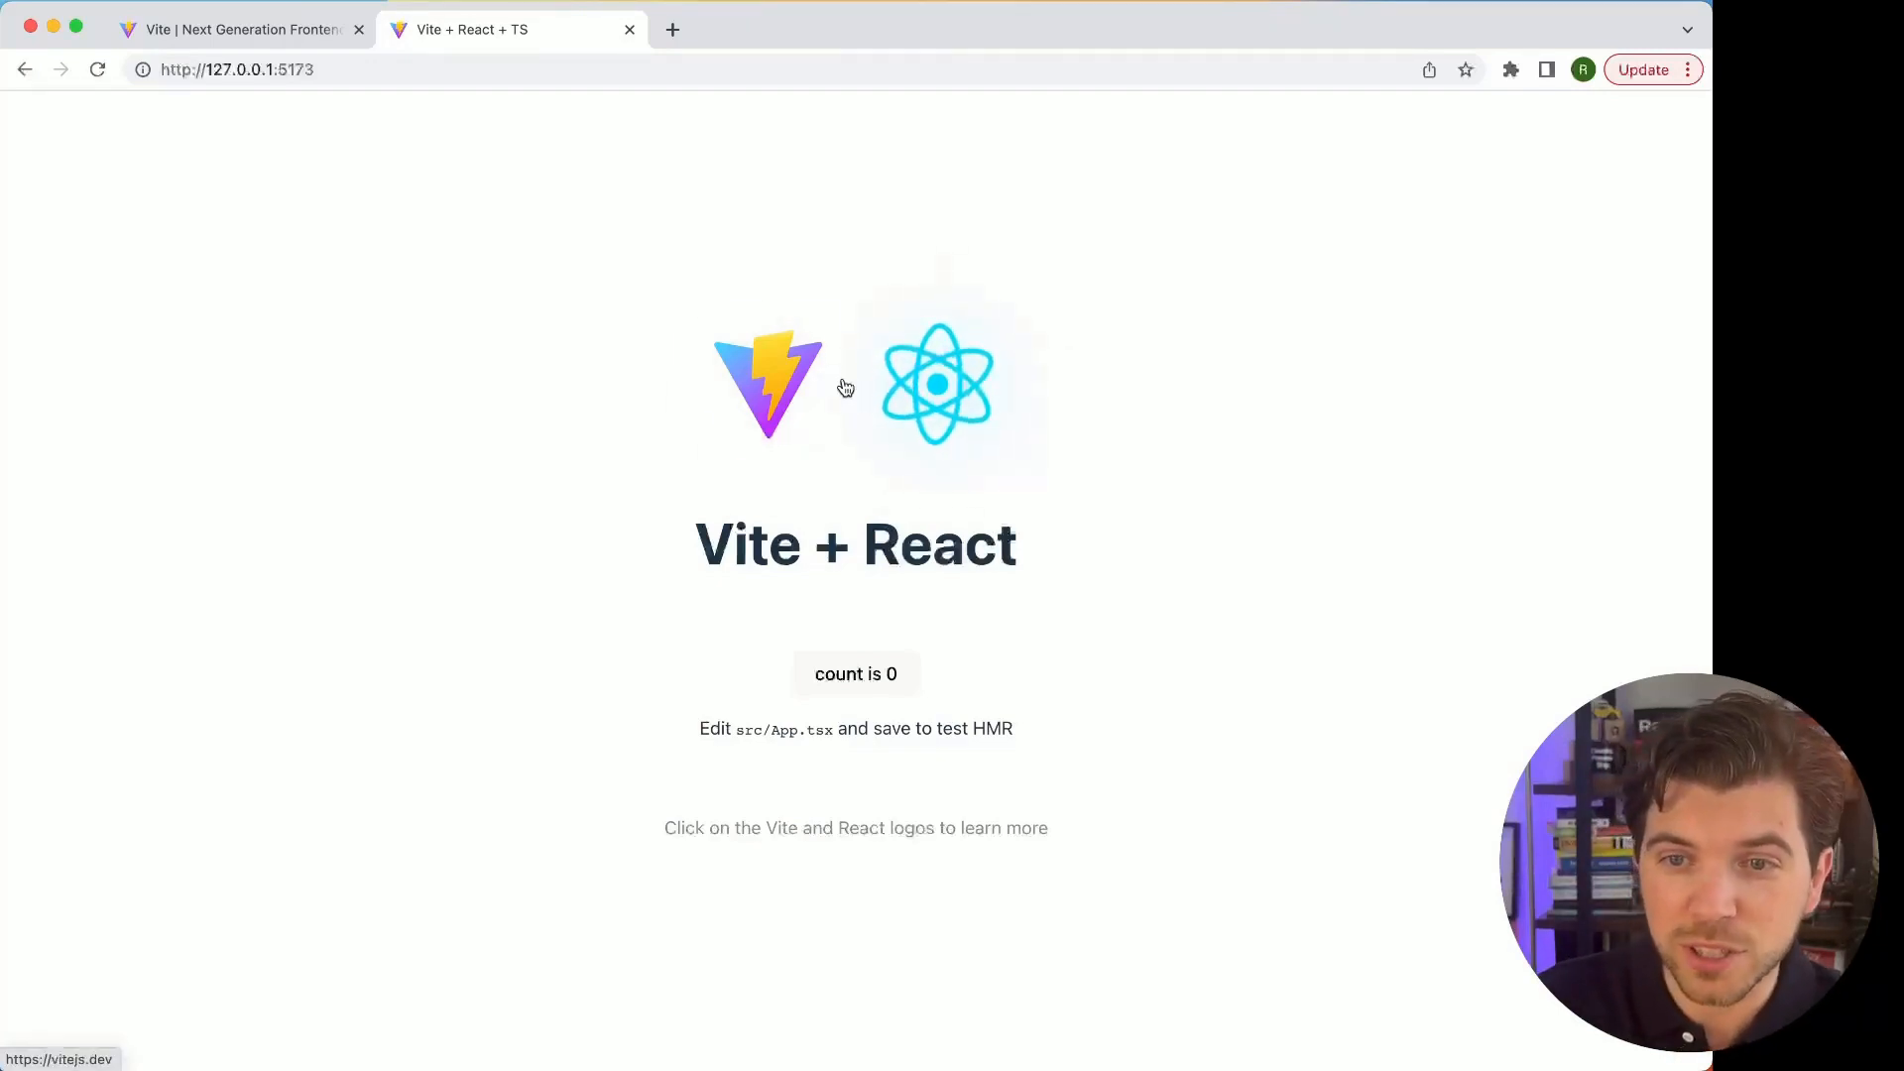
mouse_move(936, 389)
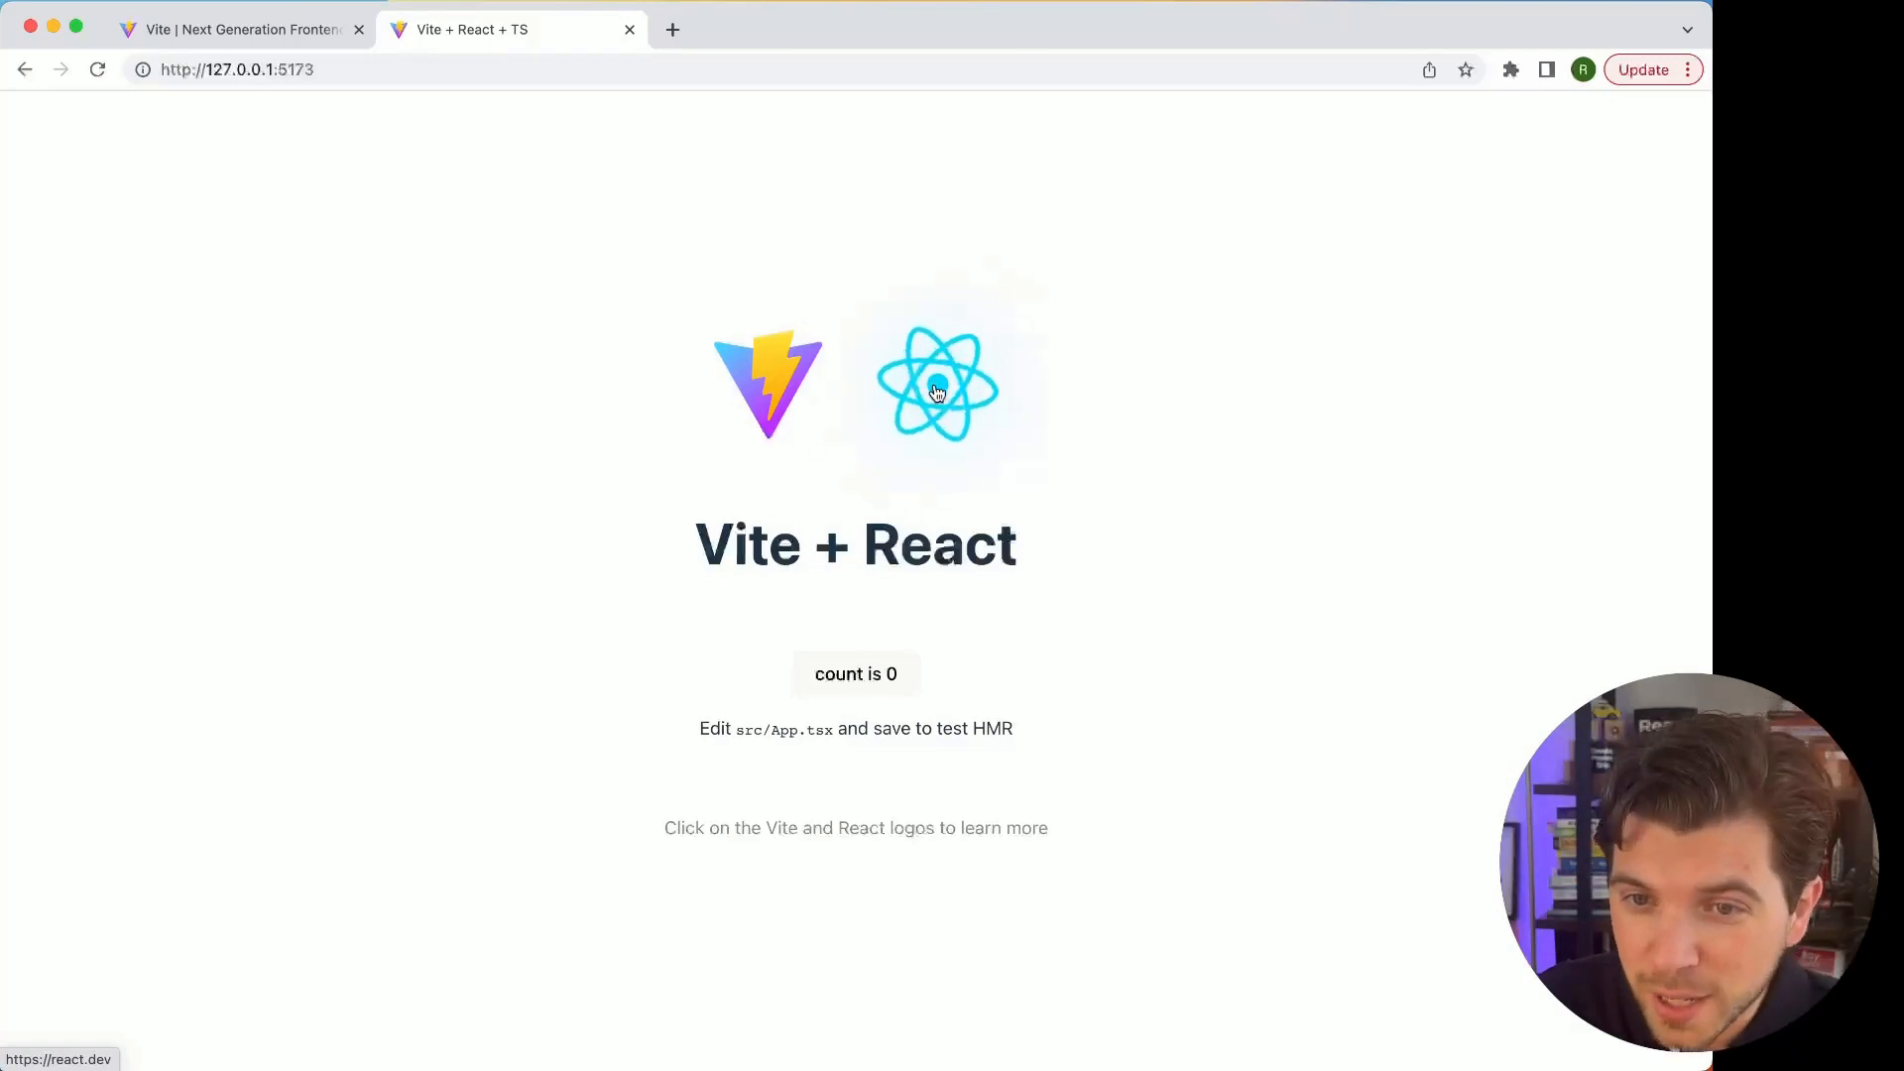
- Test the starter page's count button, which briefly reaches 1
click(855, 675)
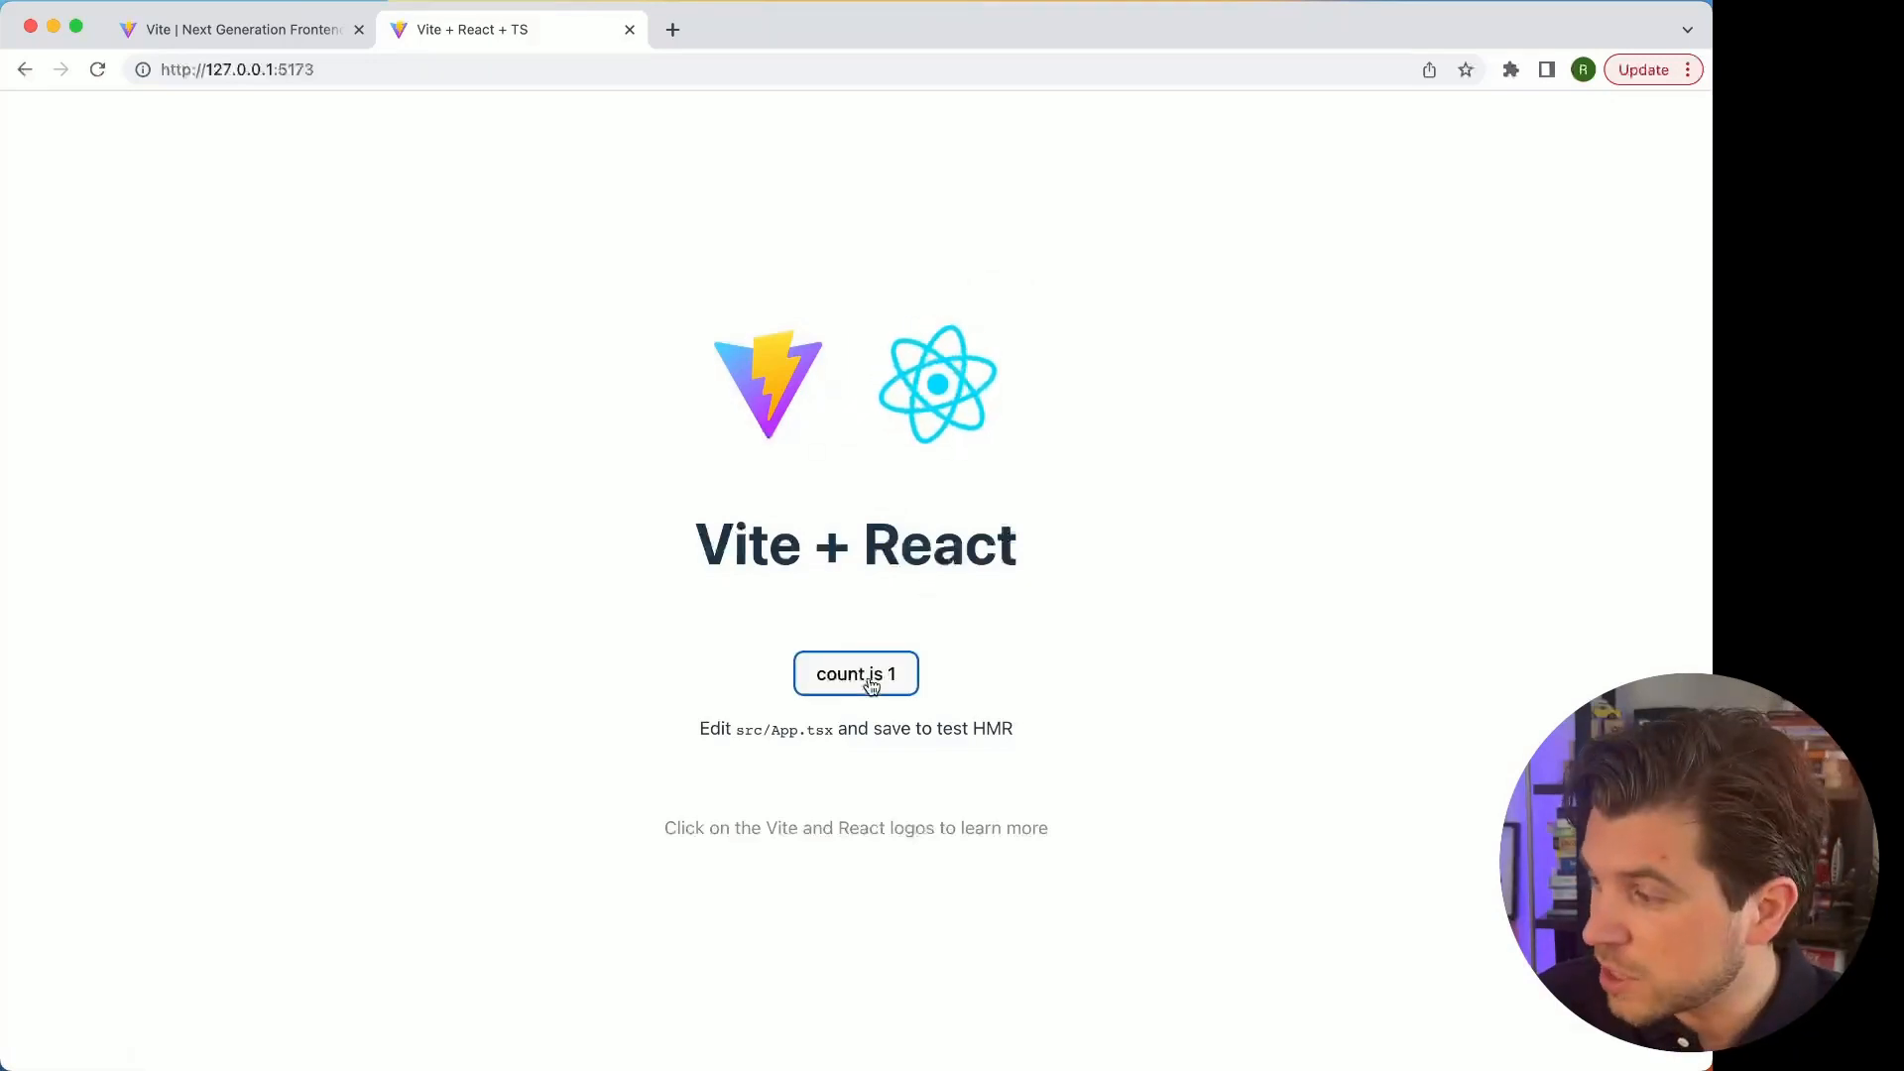
click(855, 675)
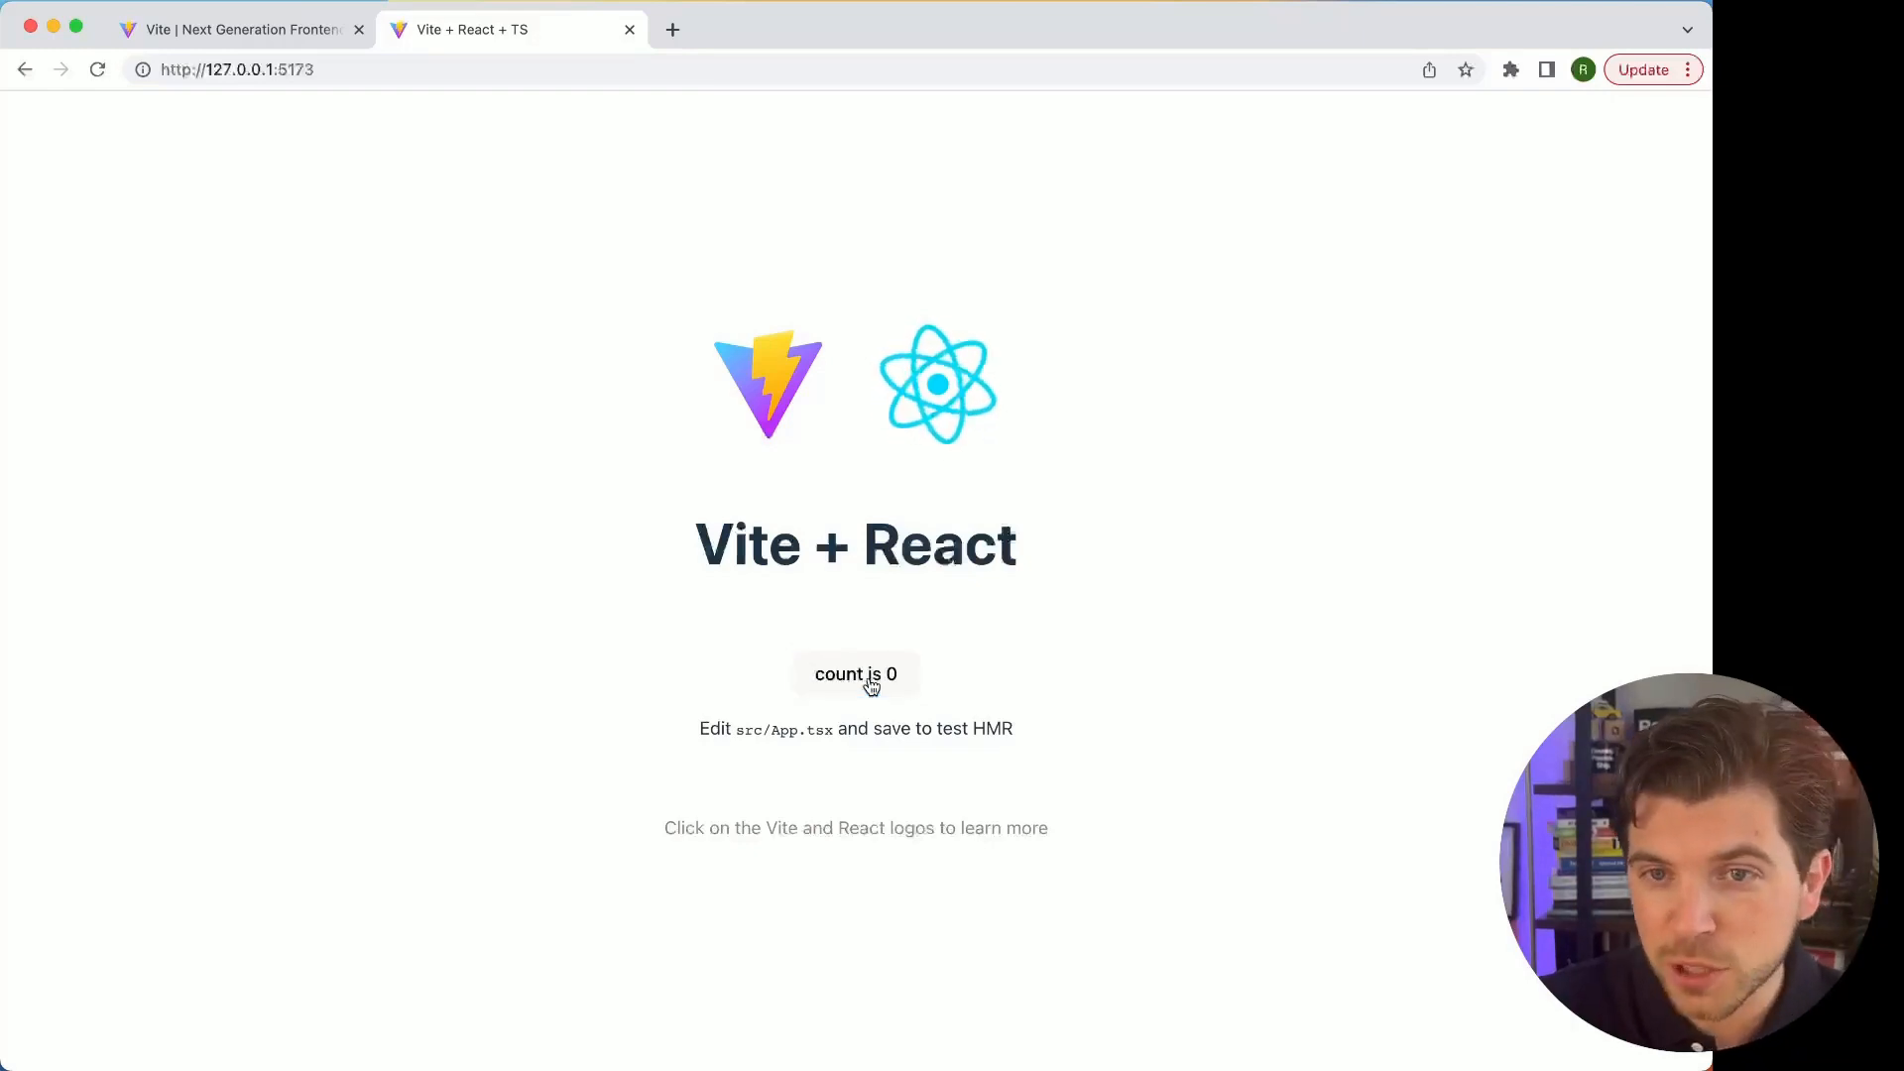
mouse_move(1093, 693)
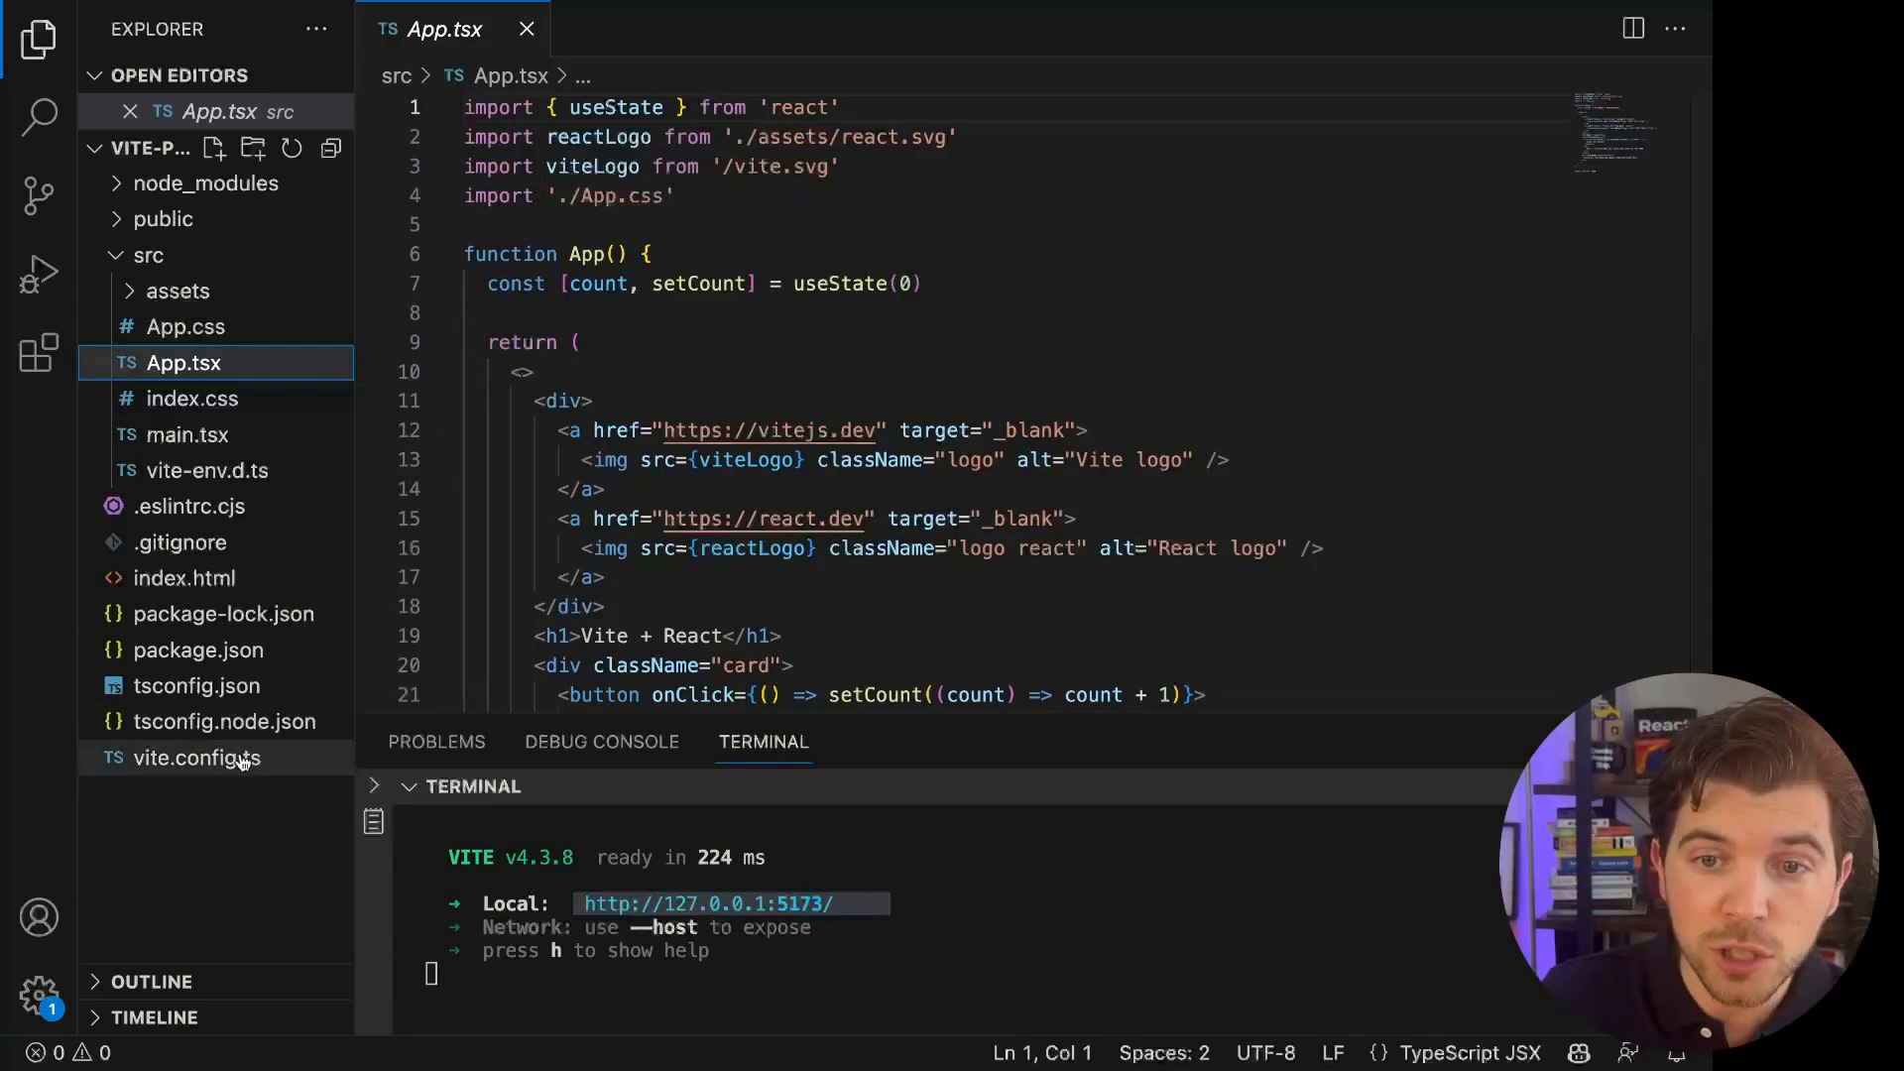
- Open vite.config.ts to view the React plugin configuration
click(199, 758)
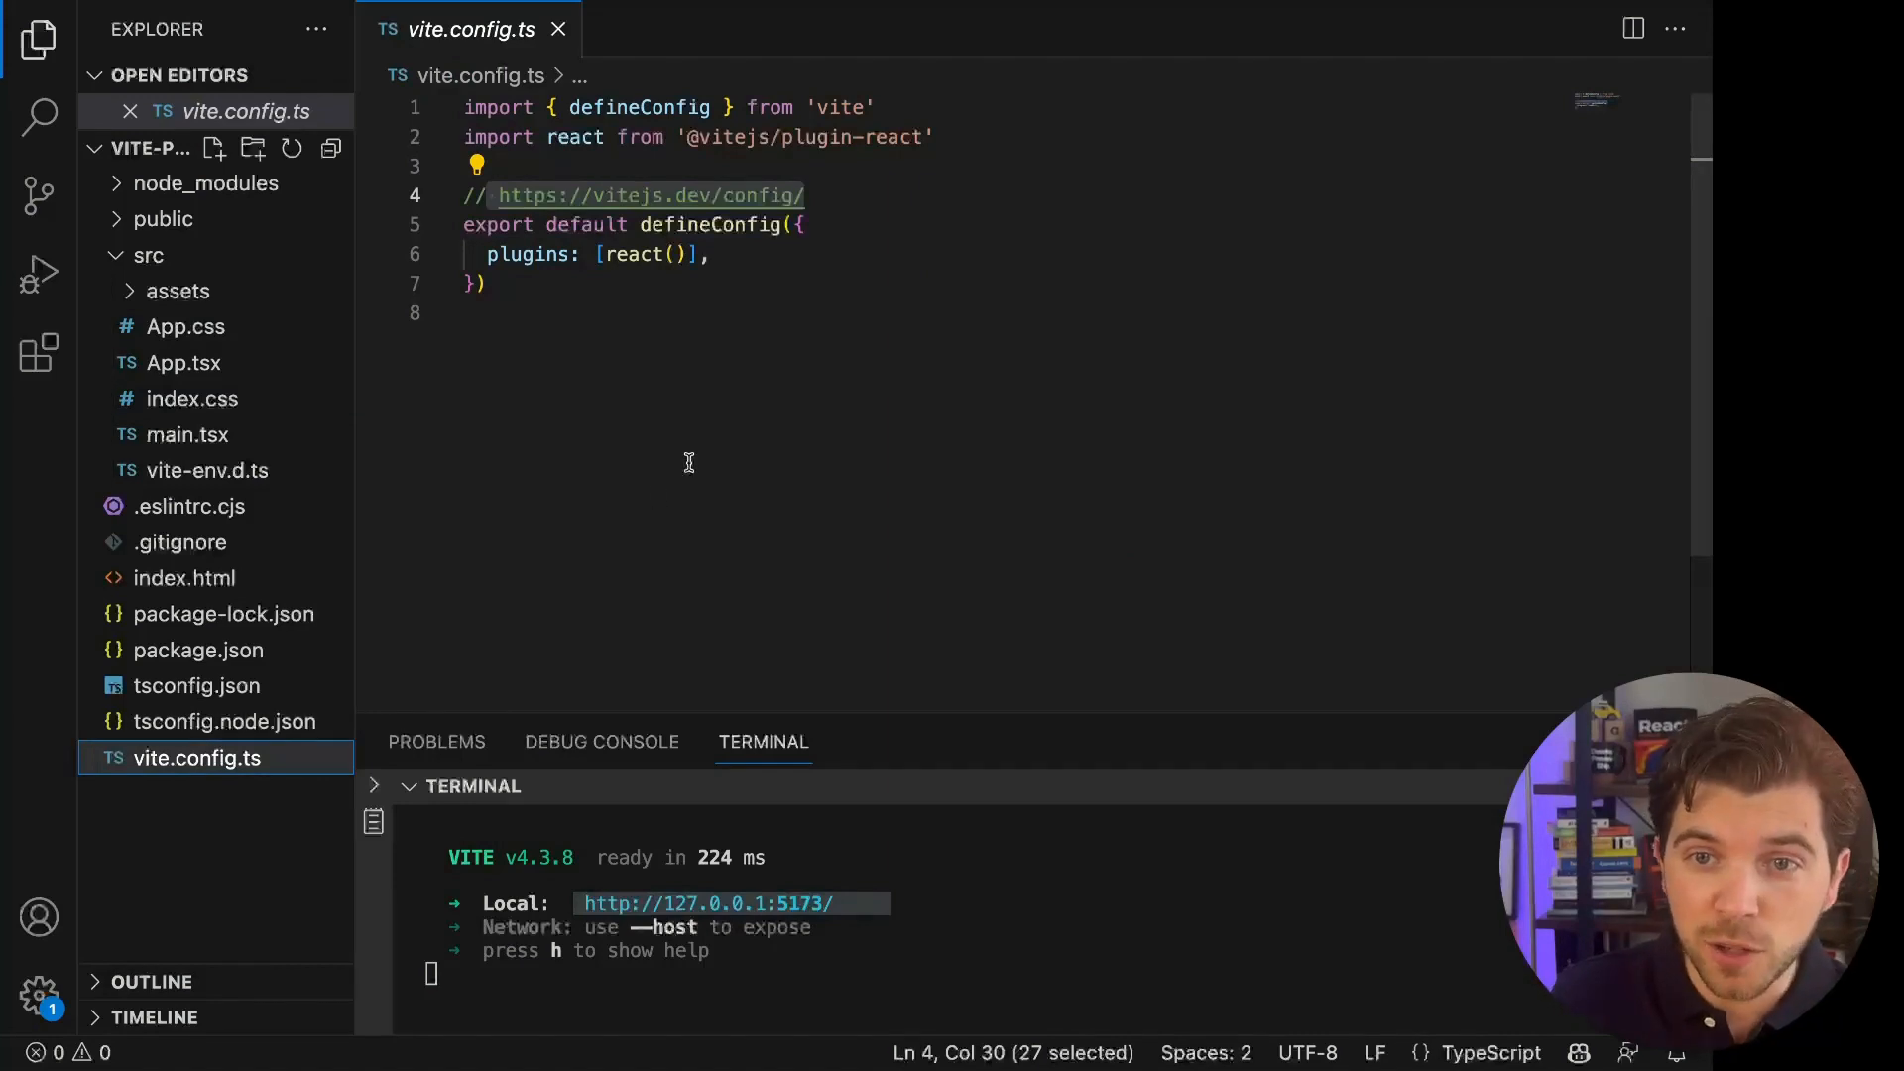